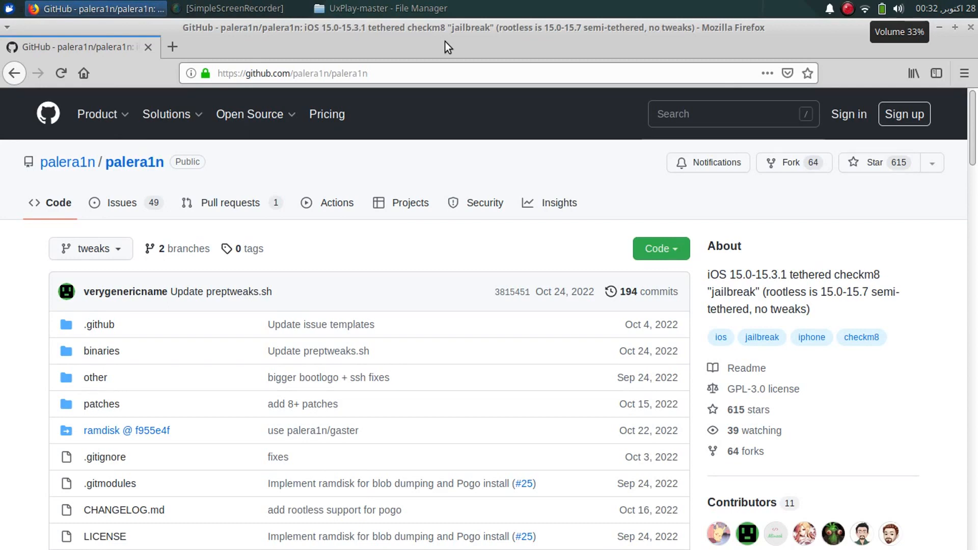
mouse_move(439, 177)
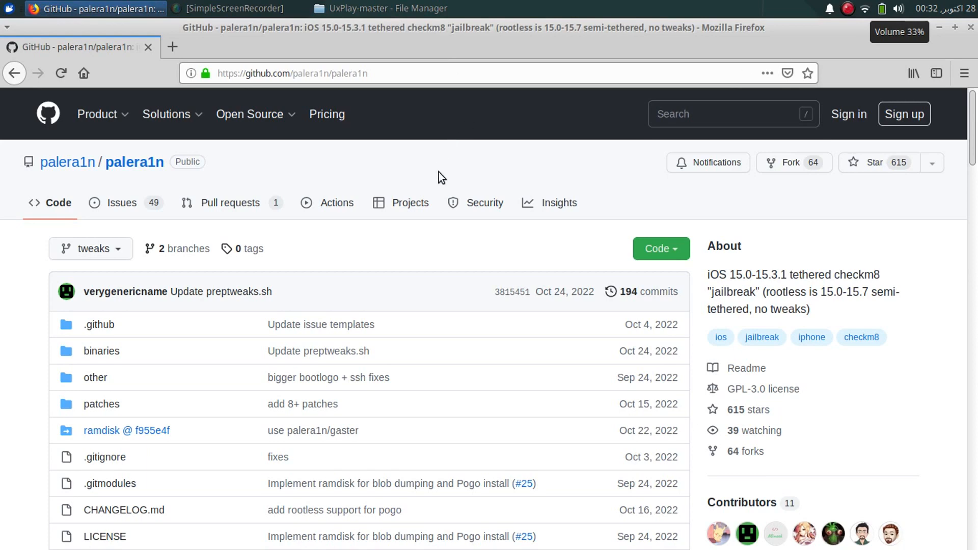
mouse_move(73, 293)
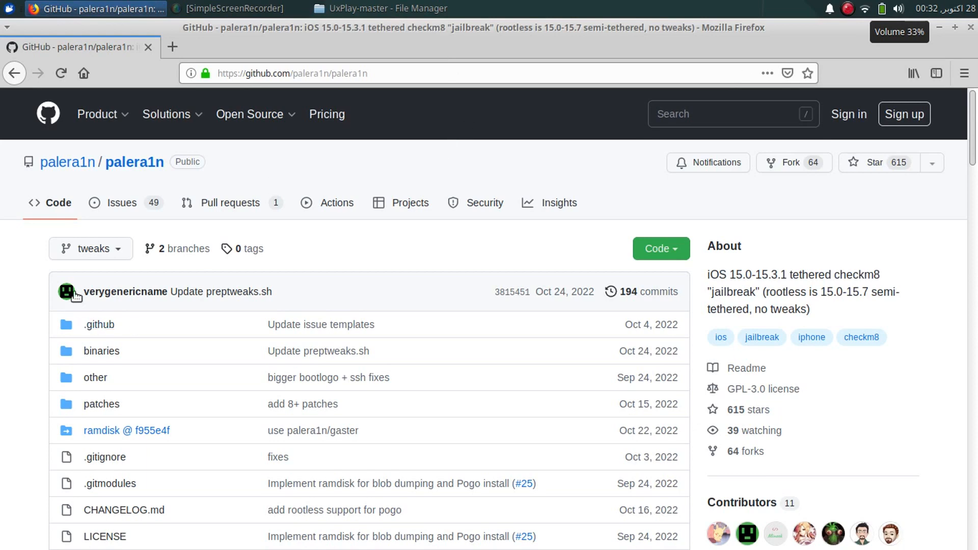
mouse_move(439, 244)
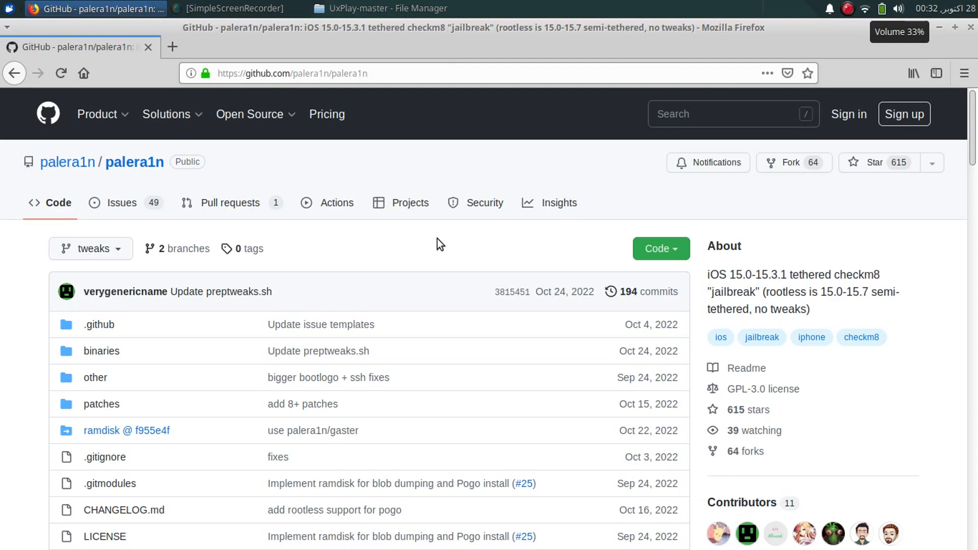
mouse_move(417, 250)
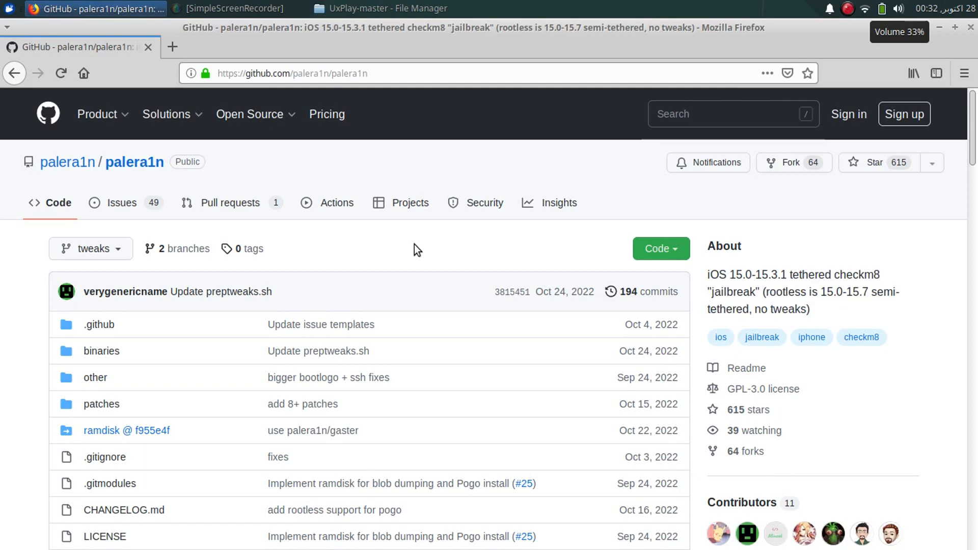
mouse_move(763, 273)
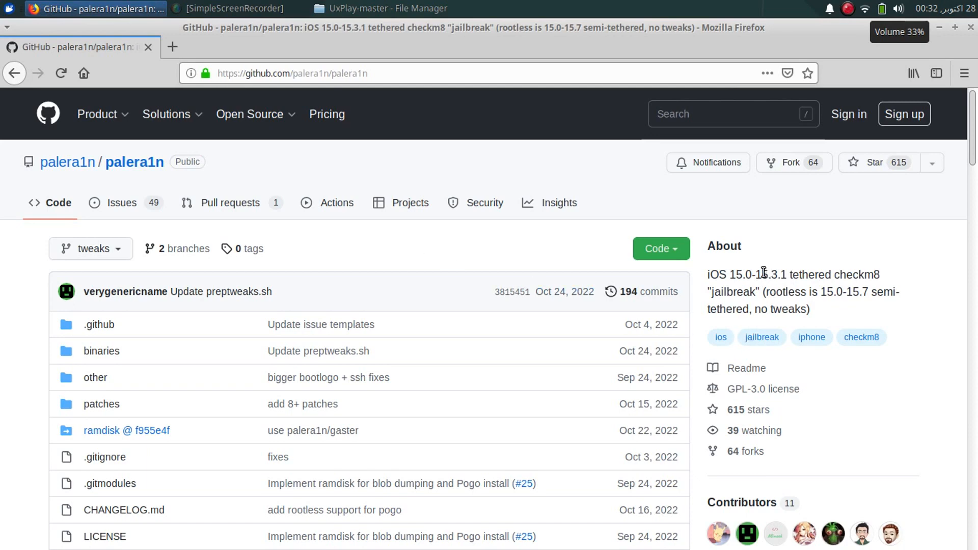
mouse_move(849, 253)
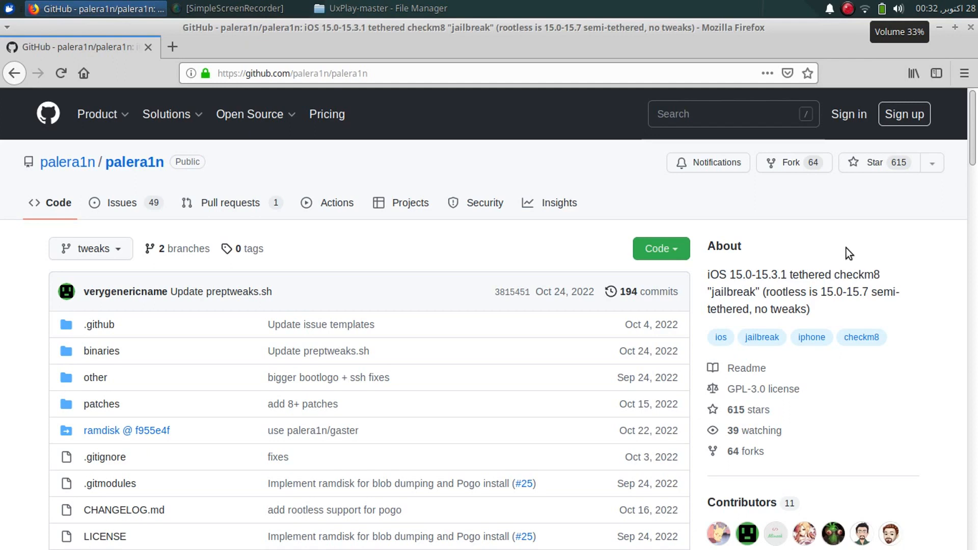
mouse_move(398, 259)
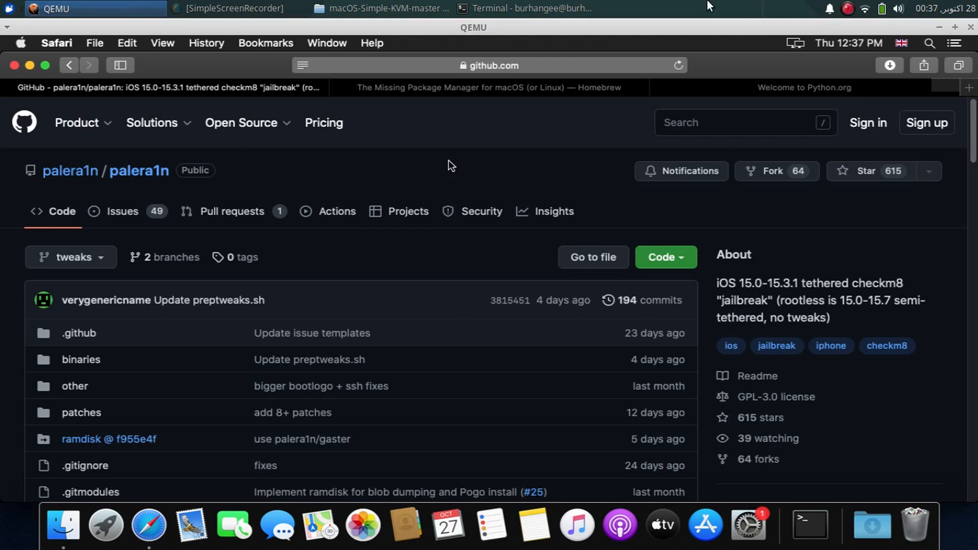
- Switch to the Homebrew website tab and copy its install command to the clipboard
left_click(489, 87)
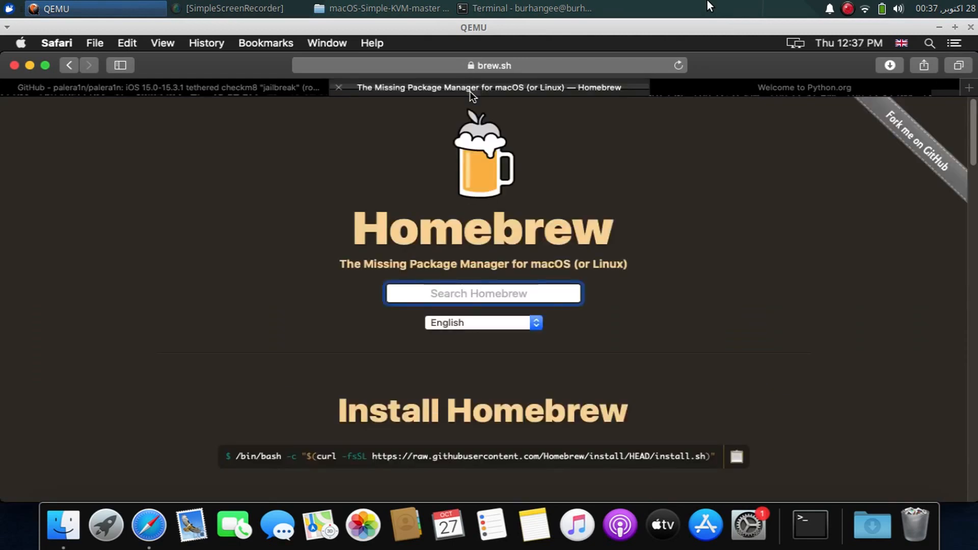
mouse_move(587, 161)
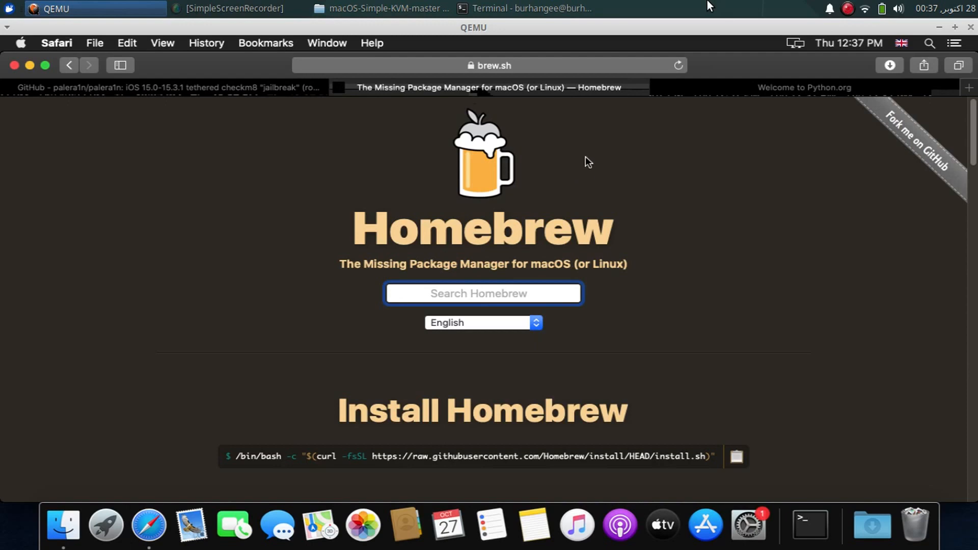
mouse_move(627, 226)
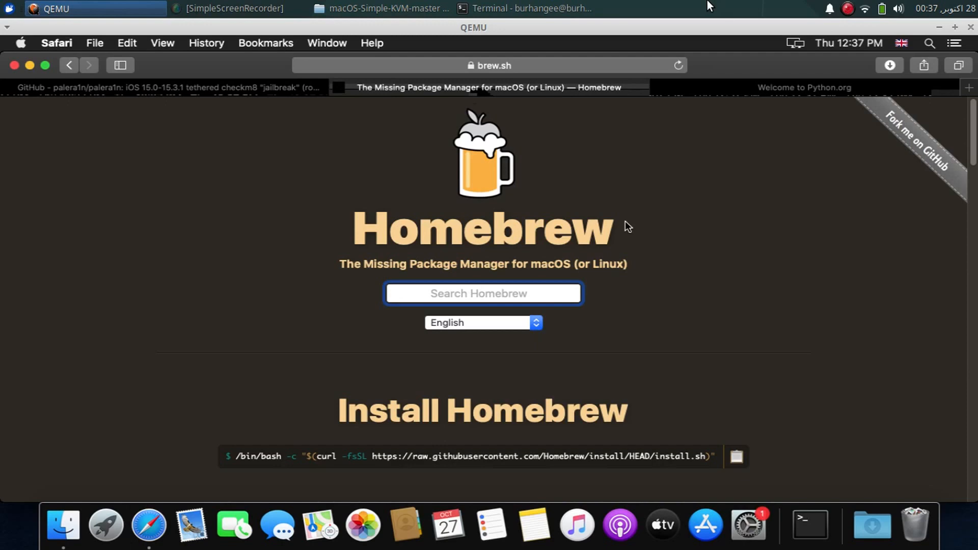
mouse_move(672, 244)
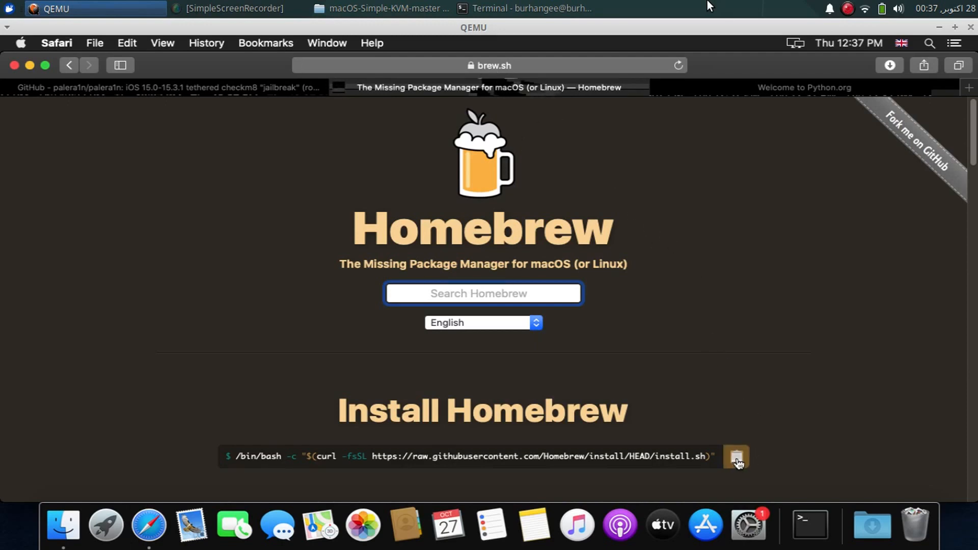
left_click(736, 457)
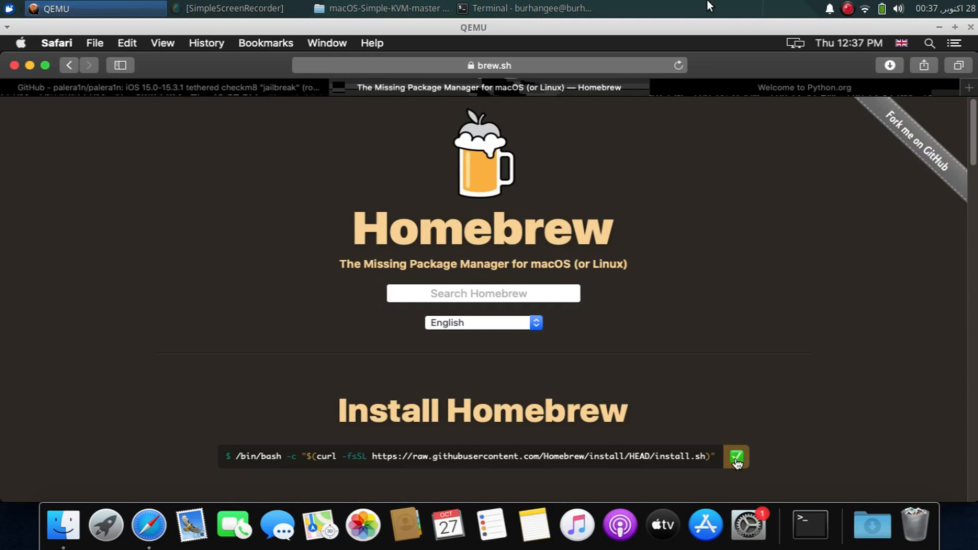
mouse_move(809, 526)
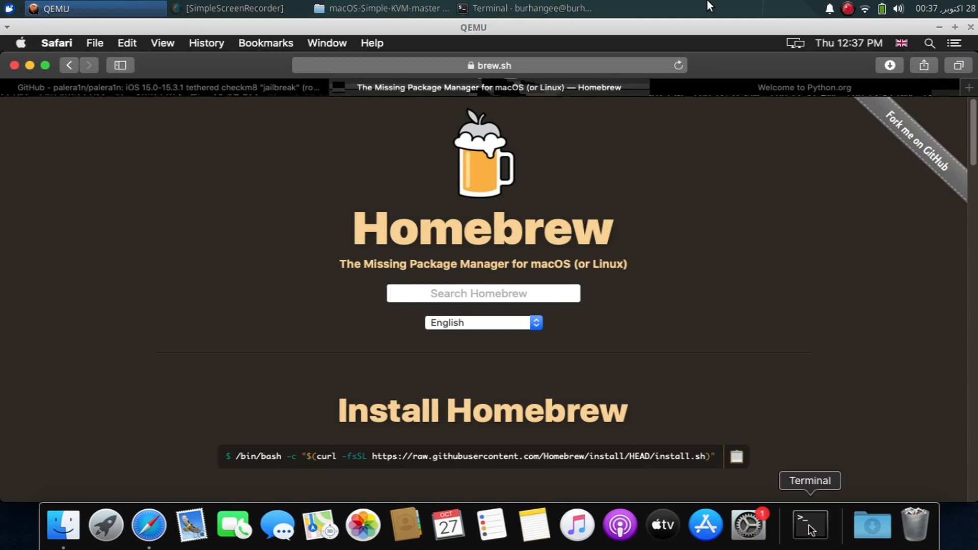
- Run the pasted curl-based Homebrew install script in Terminal and continue until it succeeds
left_click(809, 526)
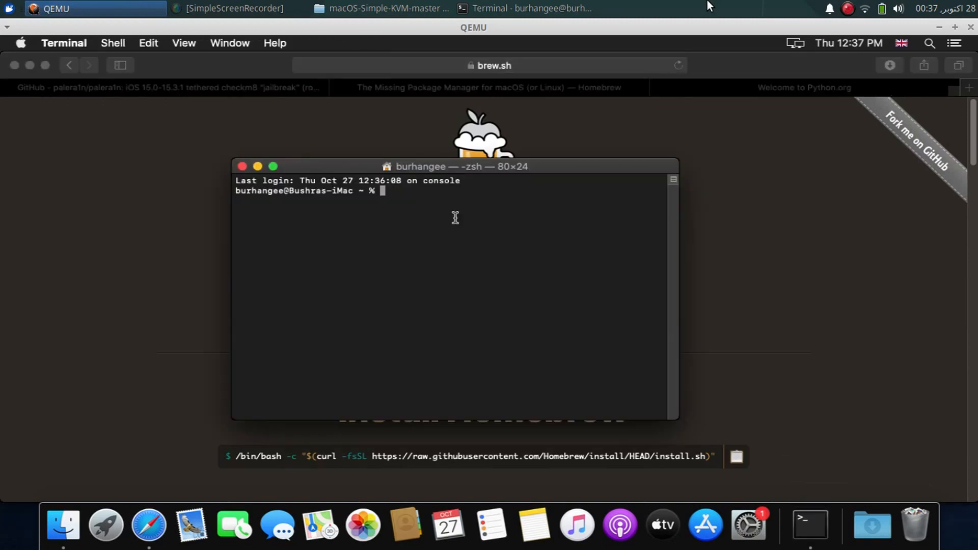
type("/bin/bash -c \"$(curl -fsSL https://raw.githubusercontent.com/Homebrew/install/HEAD/install.sh)\"")
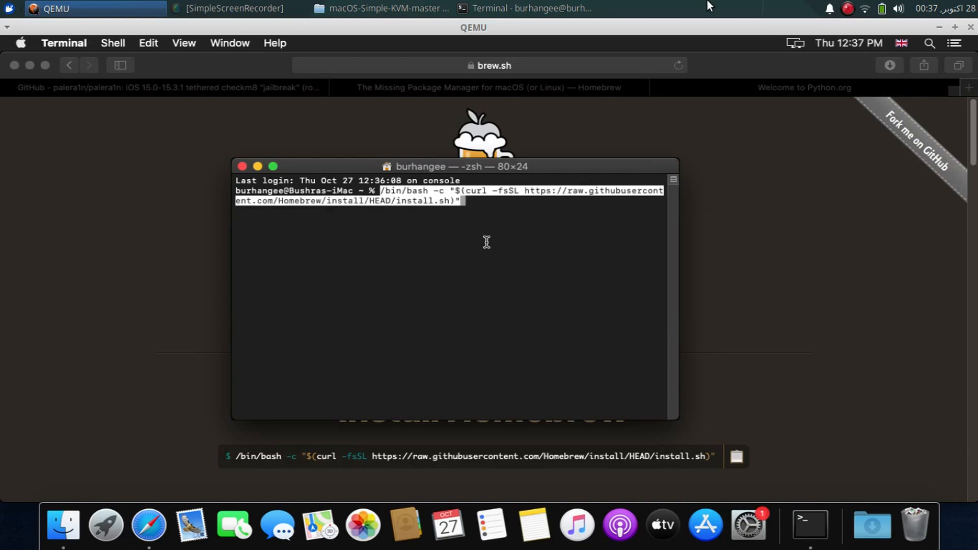
key("Return")
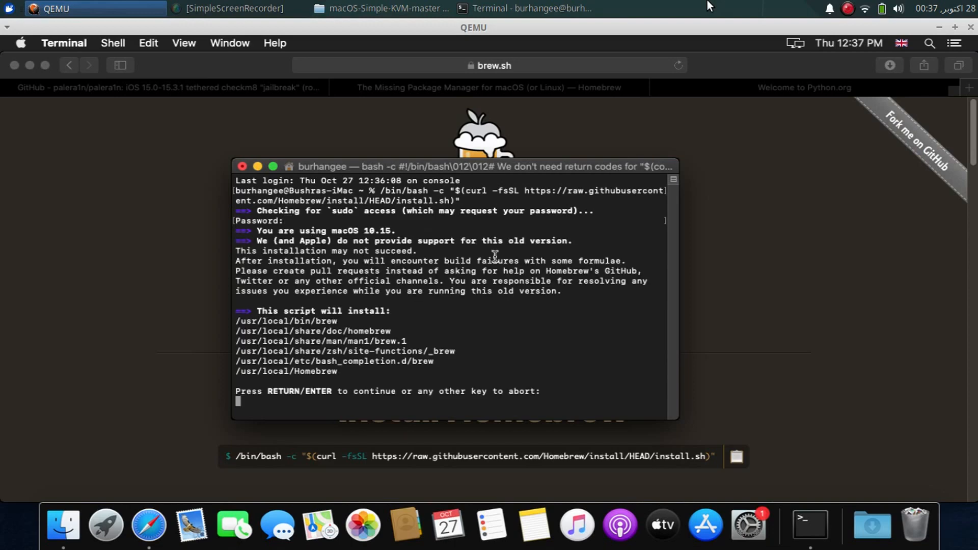
key("Return")
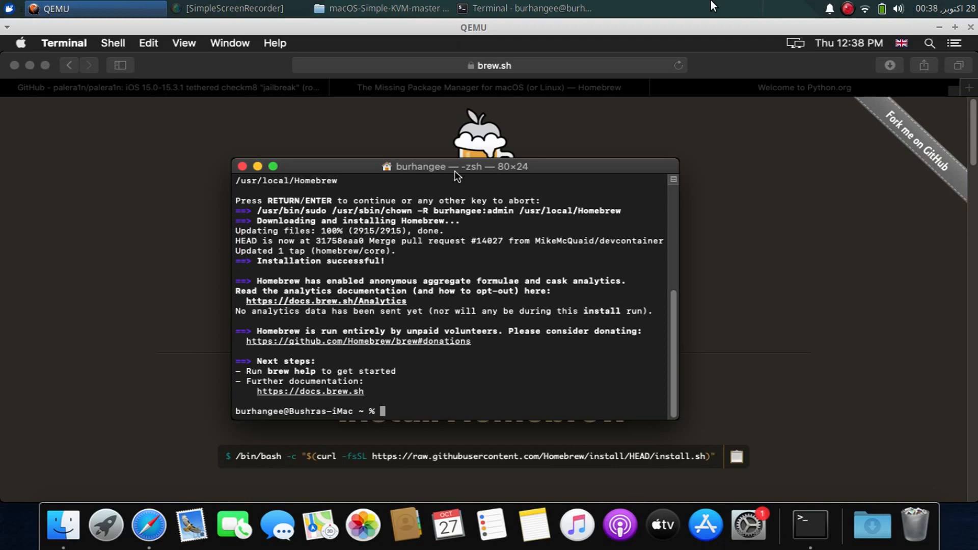
- Run 'brew install libimobiledevice libirecovery' in Terminal
type("brew install libi")
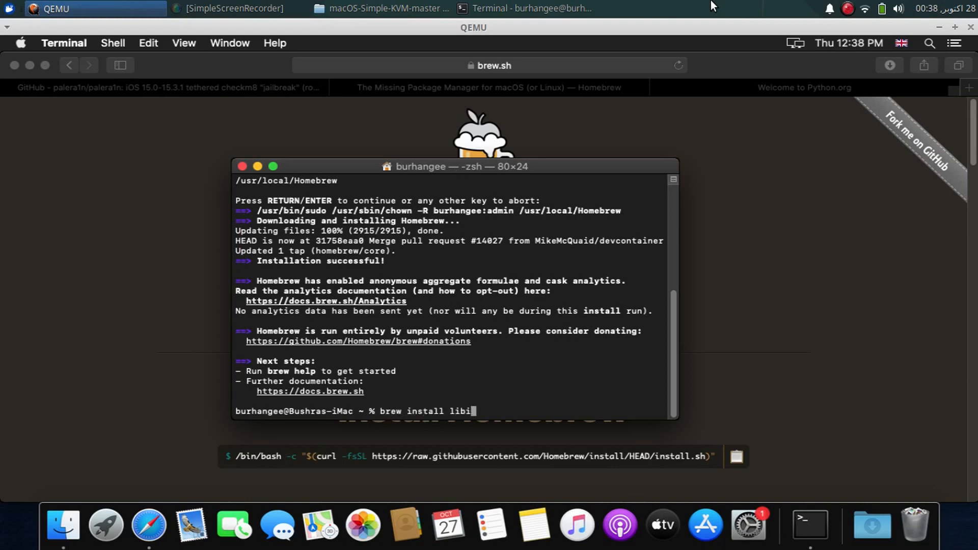
type("mobiledev")
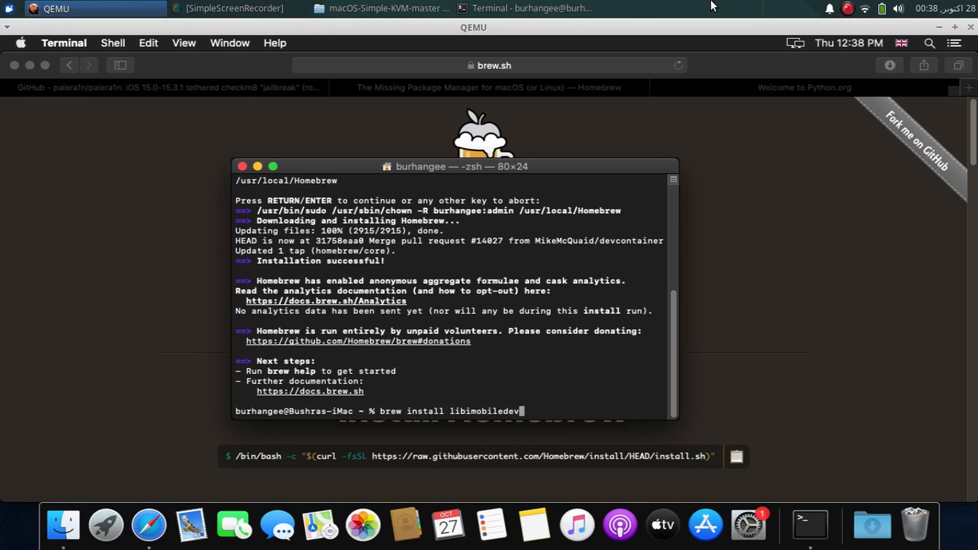
type("ice")
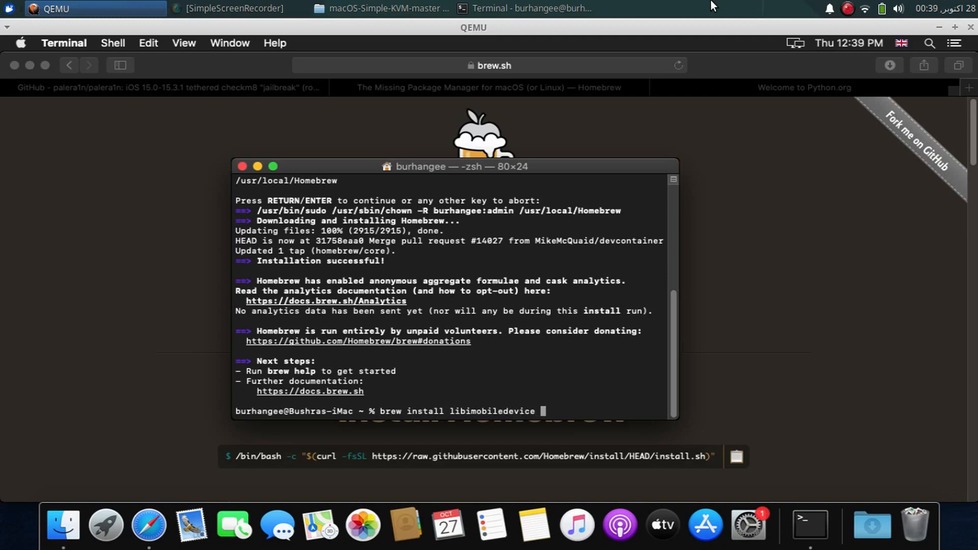
type("libire")
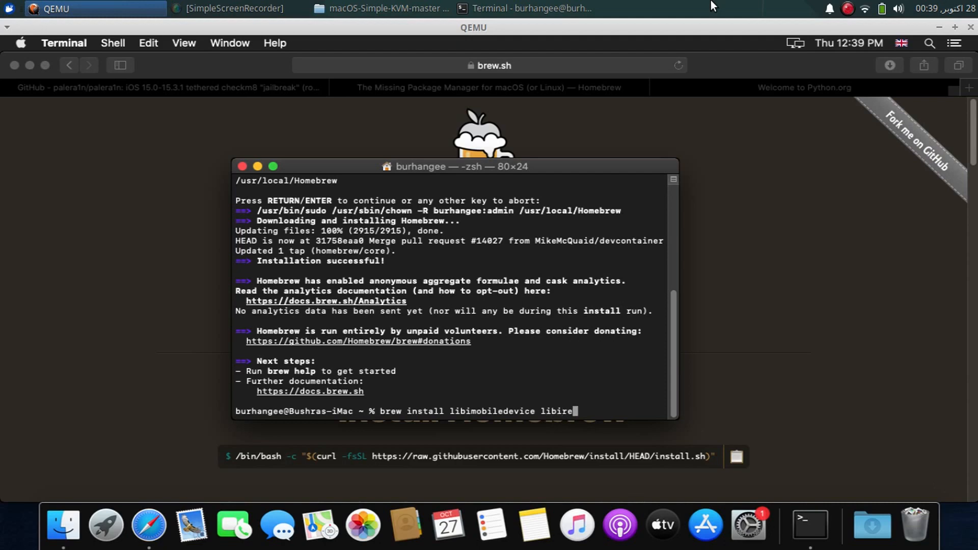
type("covery")
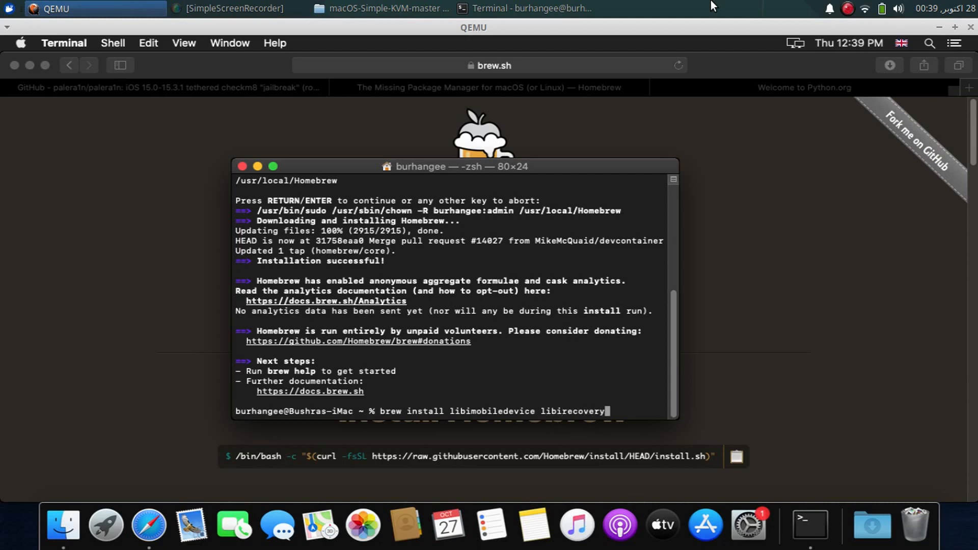
key("Return")
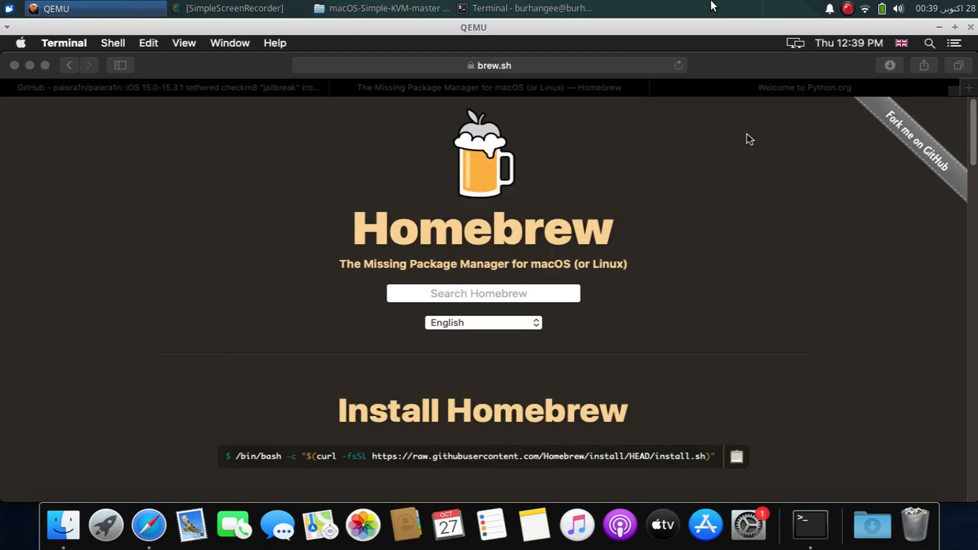
- Go from python.org Downloads to the Python 3.11.0 release page and scroll to its Files table
left_click(804, 87)
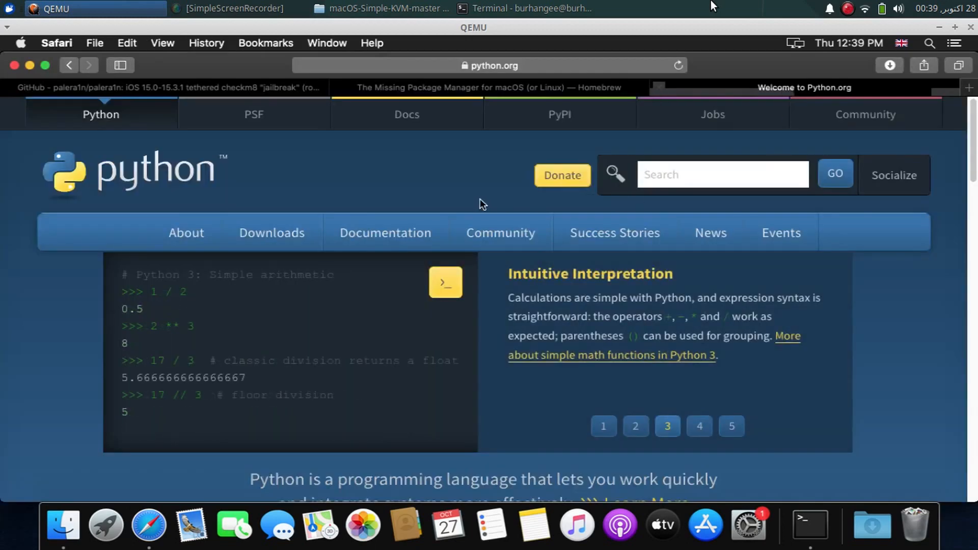
mouse_move(435, 191)
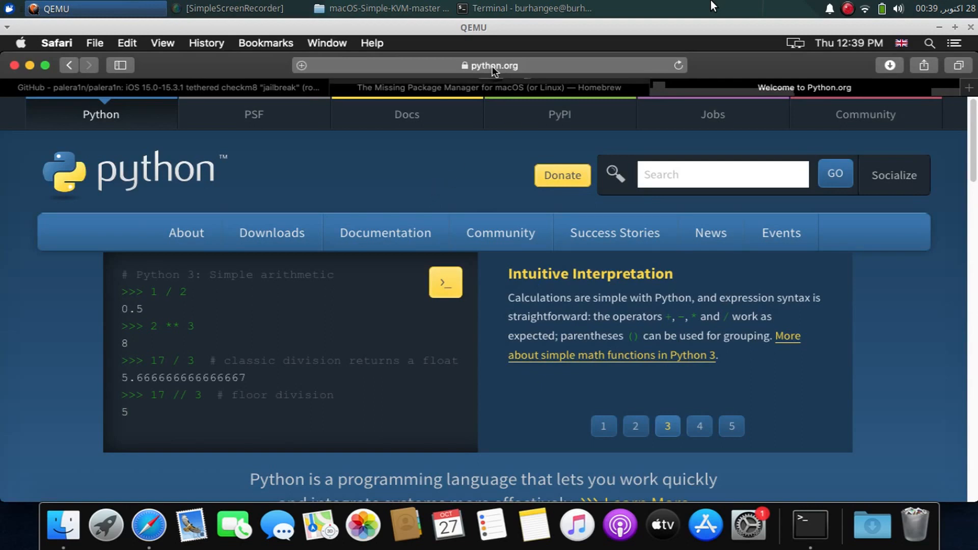
left_click(272, 233)
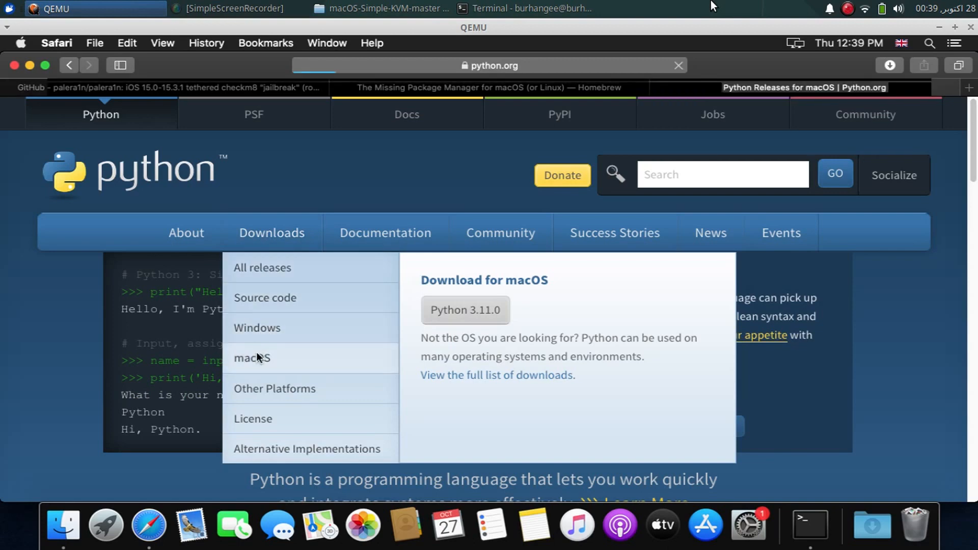
left_click(465, 310)
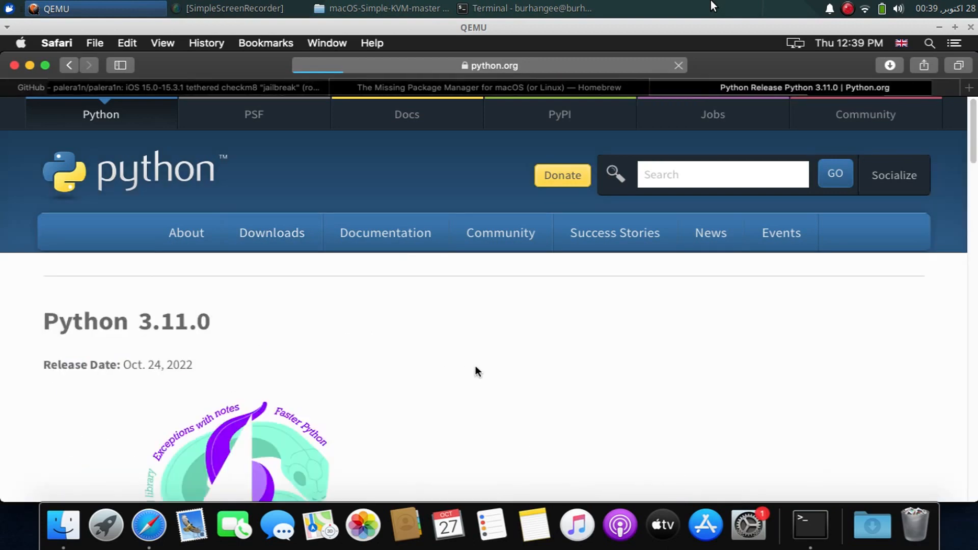
scroll("down", 3)
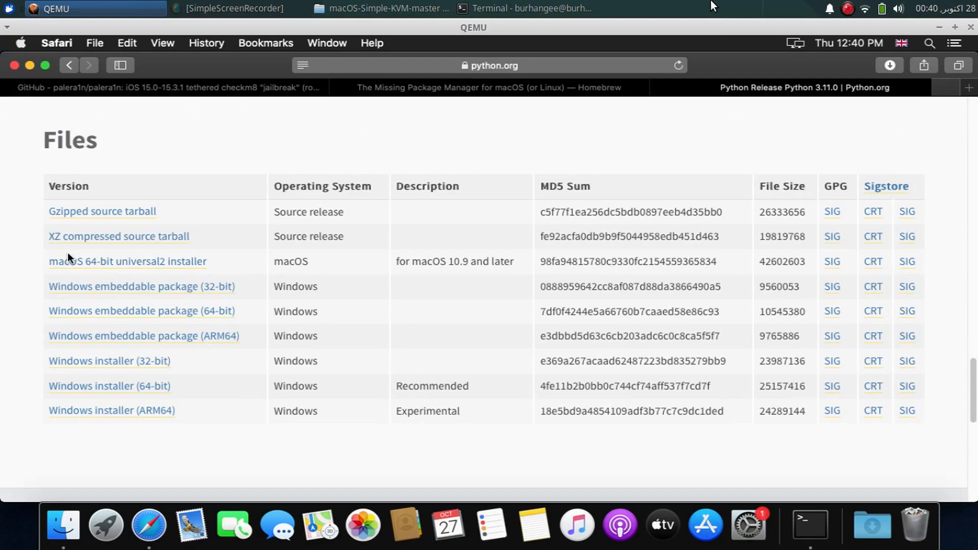
mouse_move(143, 265)
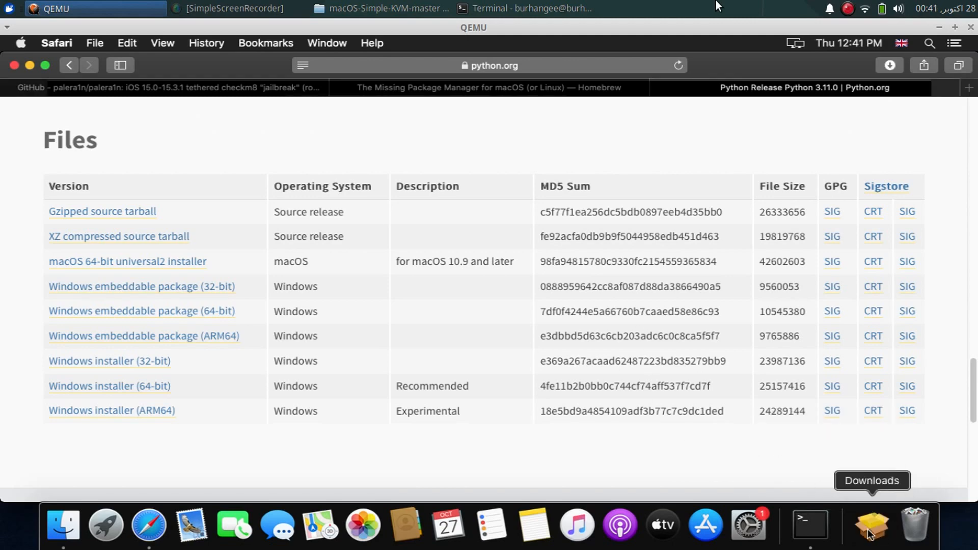
- Install the Python 3.11.0 package on KVM, accepting the licence, then close Installer
left_click(871, 524)
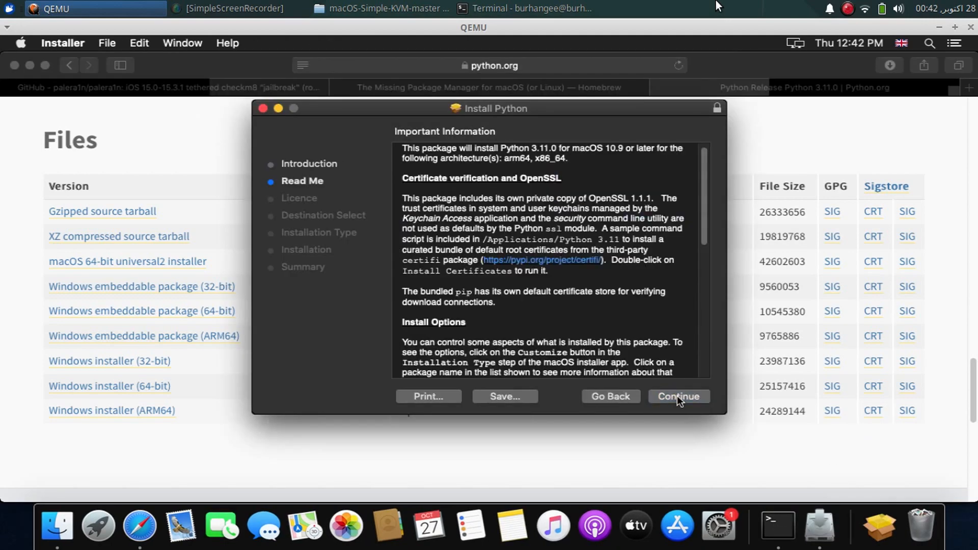
left_click(678, 396)
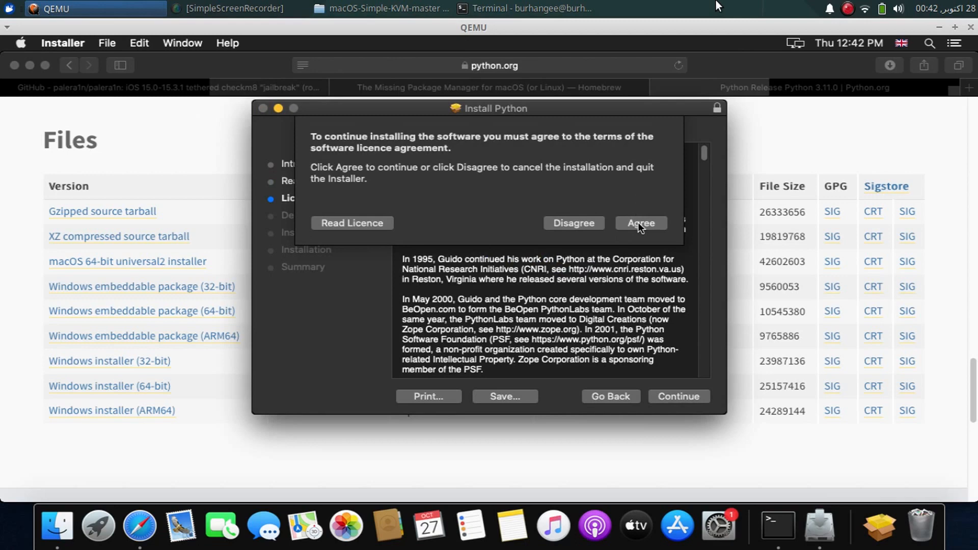
left_click(640, 222)
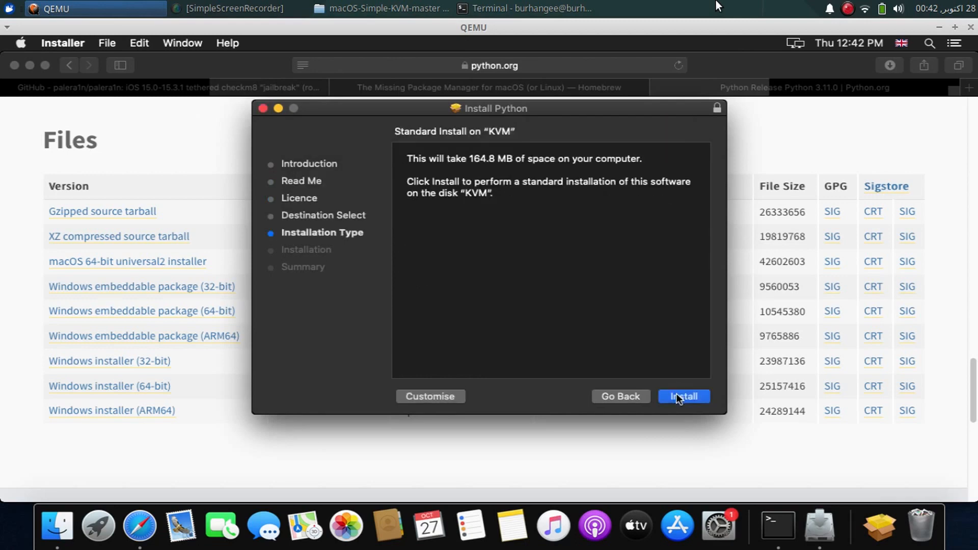
left_click(683, 396)
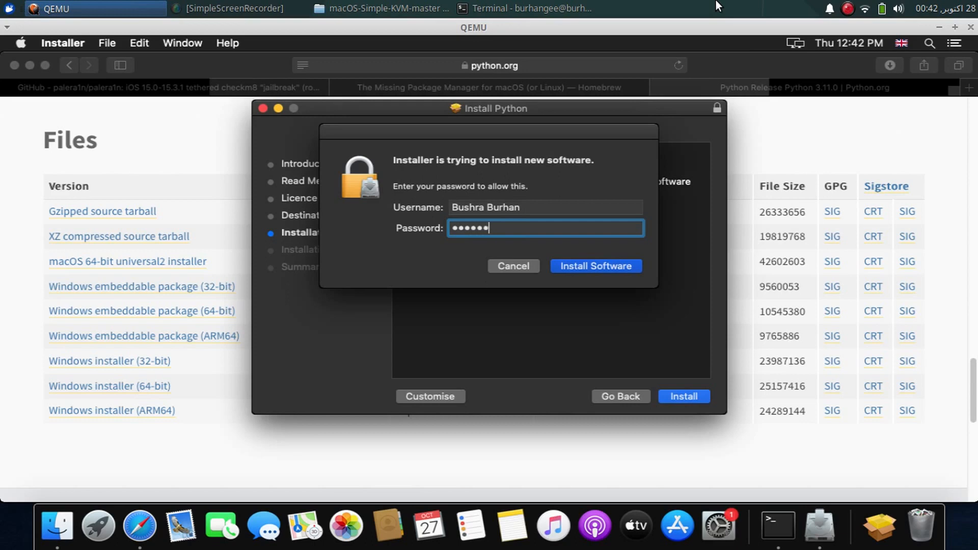
left_click(595, 266)
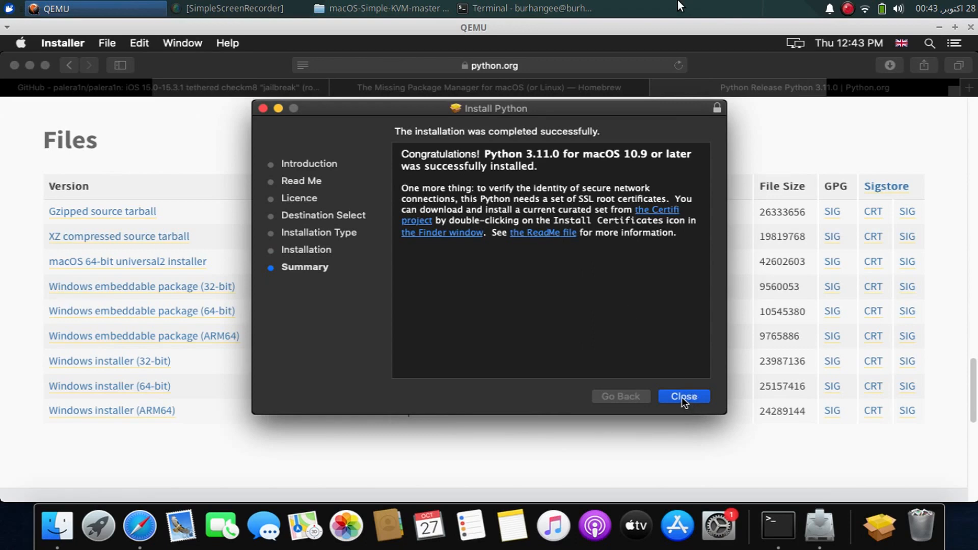
left_click(682, 397)
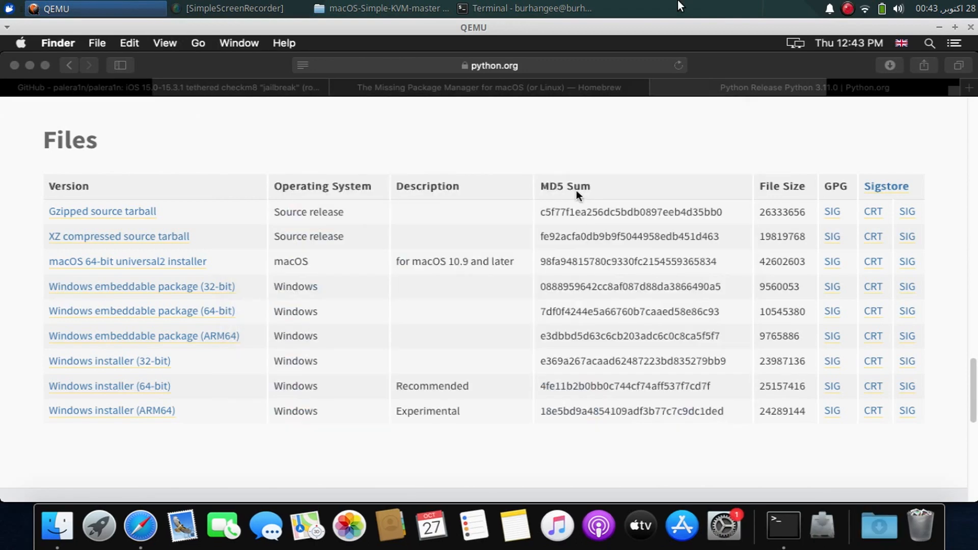
- On the palera1n GitHub page, scroll to 'How to use?' and open Copy options for the git clone command
left_click(165, 87)
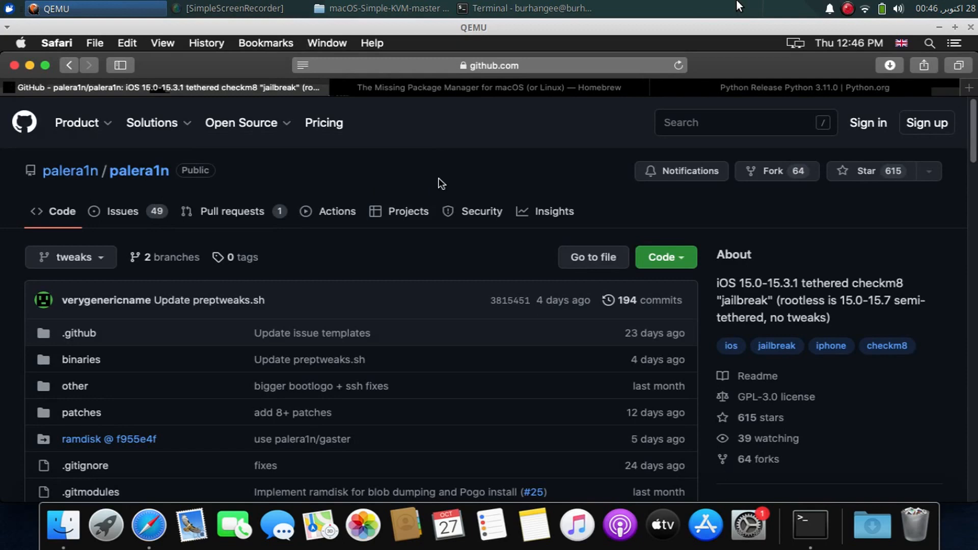
mouse_move(243, 225)
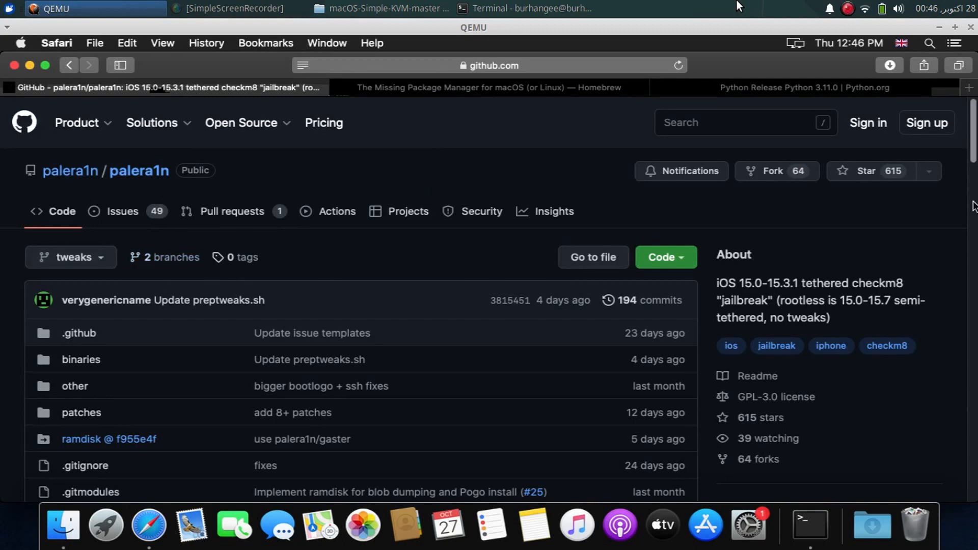
scroll("down", 3)
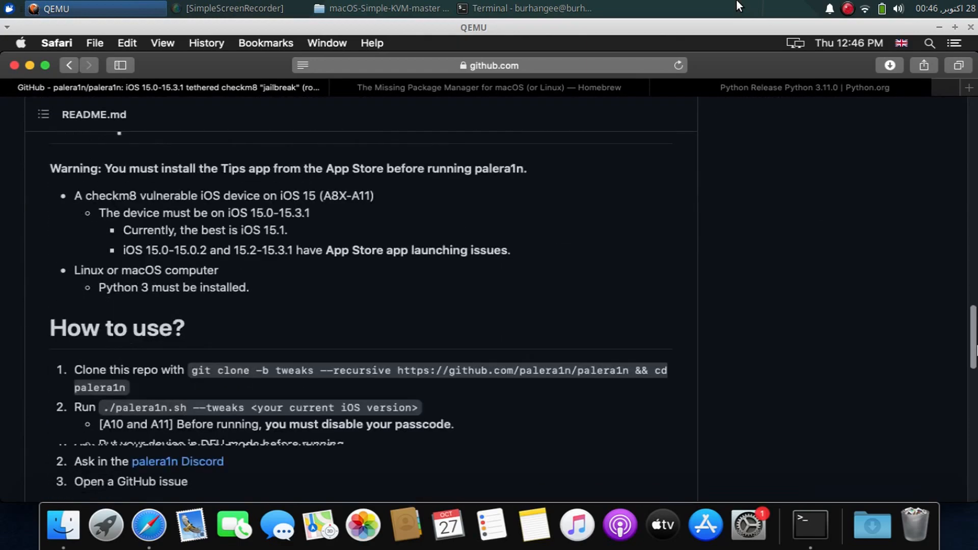
scroll("down", 3)
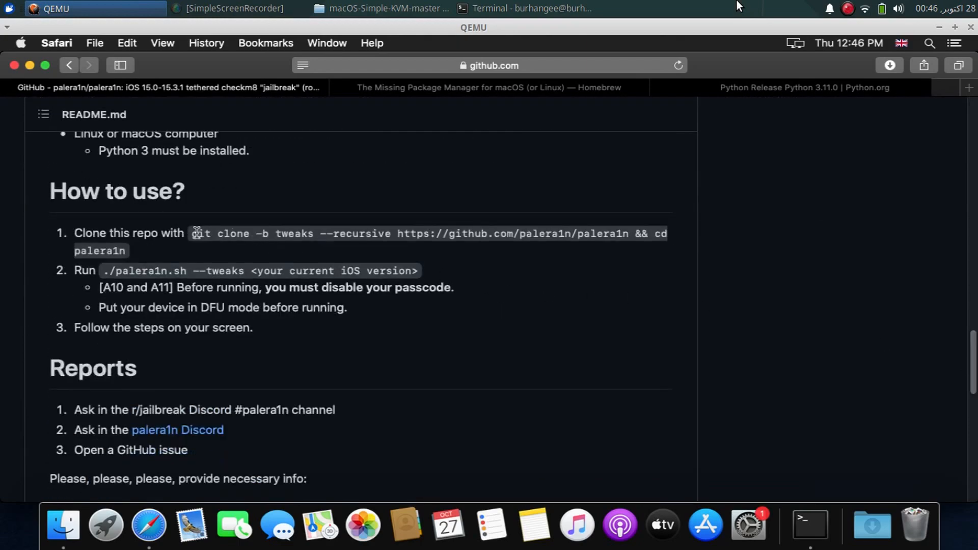
right_click(209, 241)
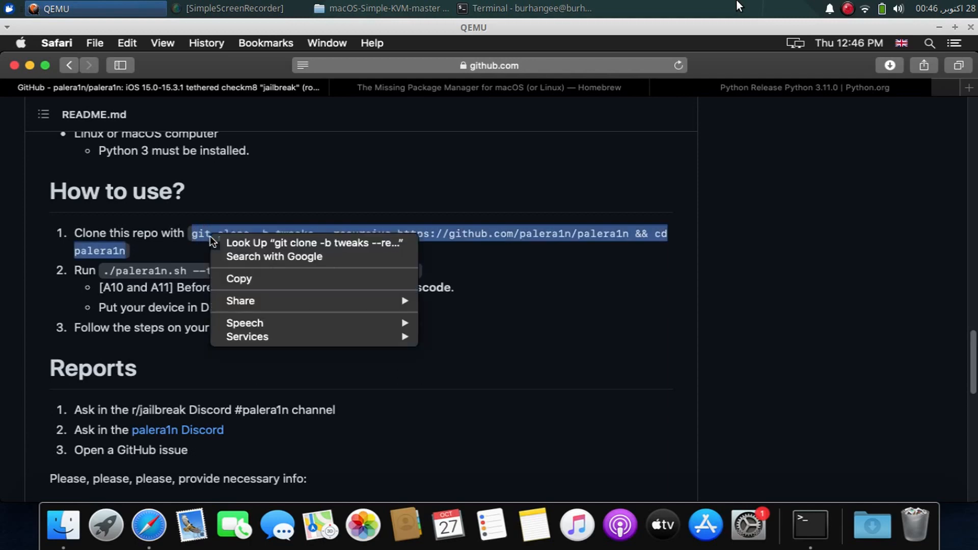
mouse_move(809, 524)
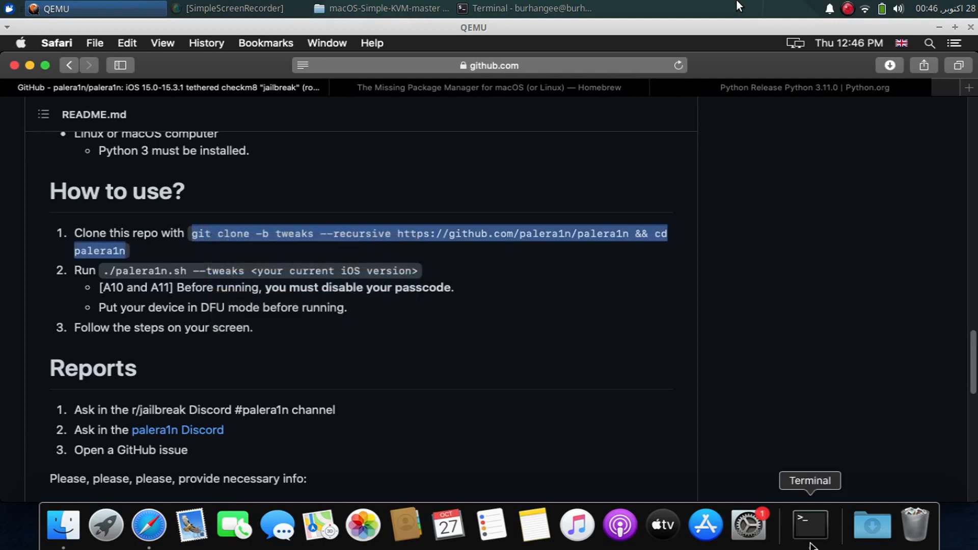
- Clone the palera1n tweaks branch inside Downloads and dismiss the iPhone update prompt
left_click(809, 525)
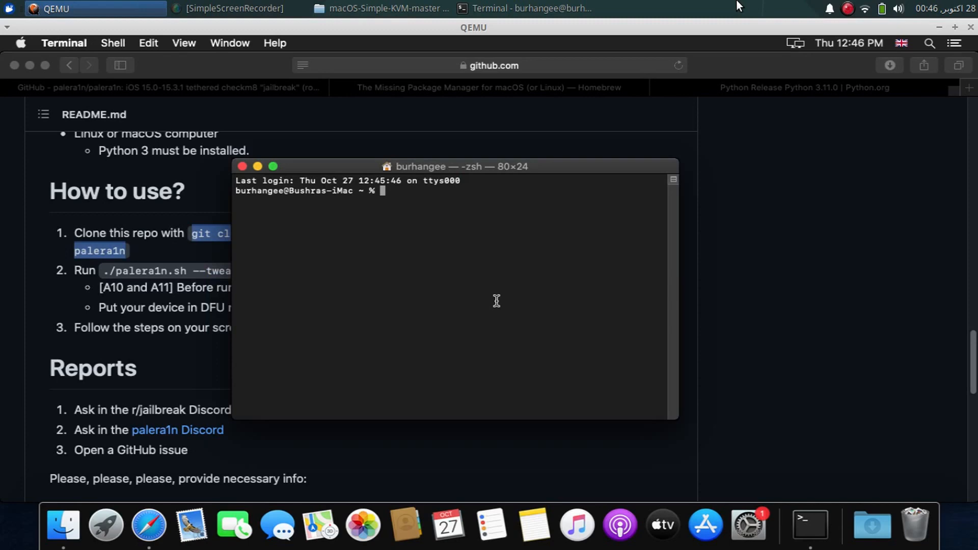
type("cd dow")
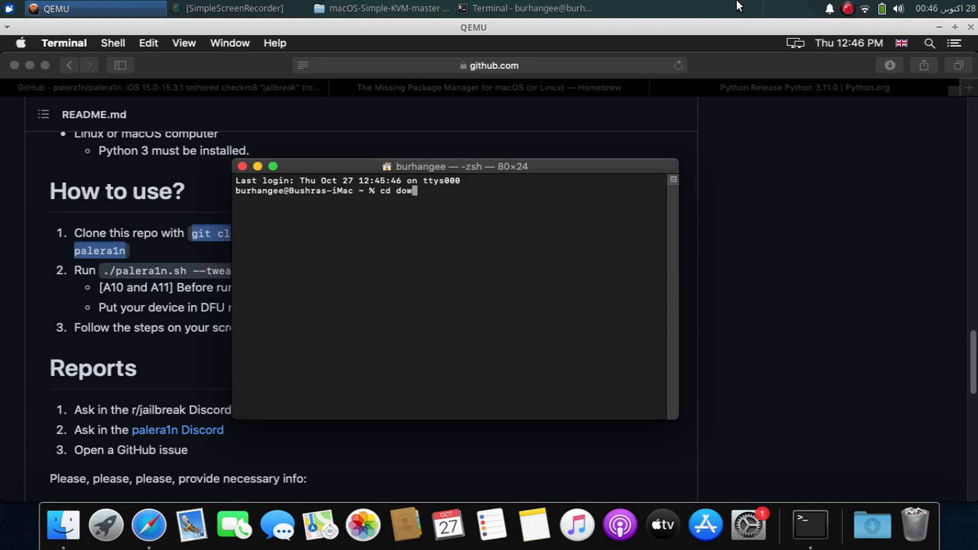
key("Return")
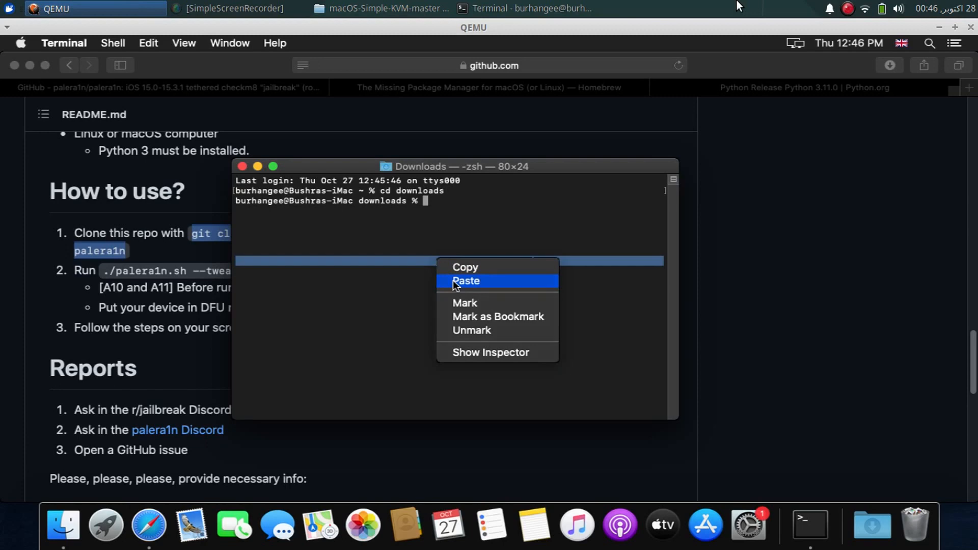
left_click(465, 281)
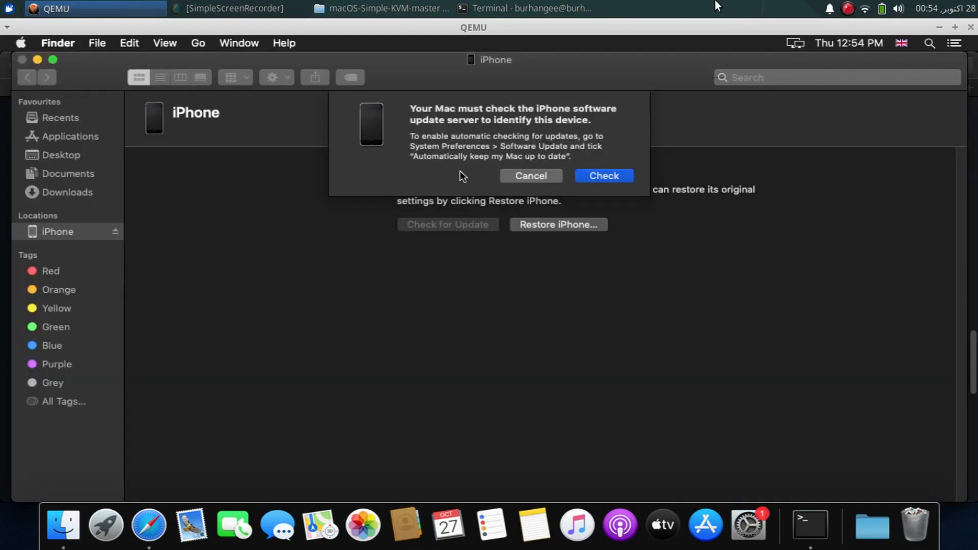
left_click(530, 175)
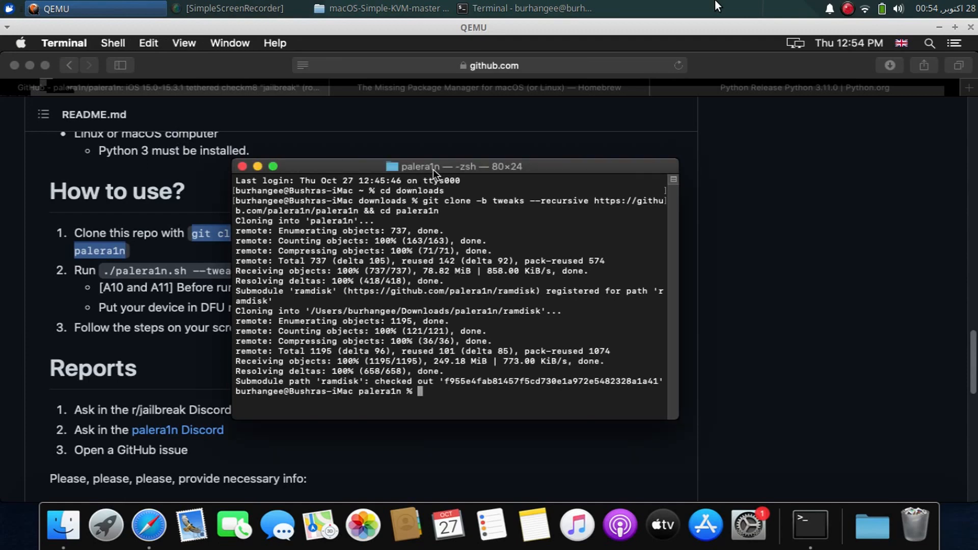
- Run 'sudo bash ./palera1n.sh --tweaks 15.3.1' and submit the administrator password
type("sudo b")
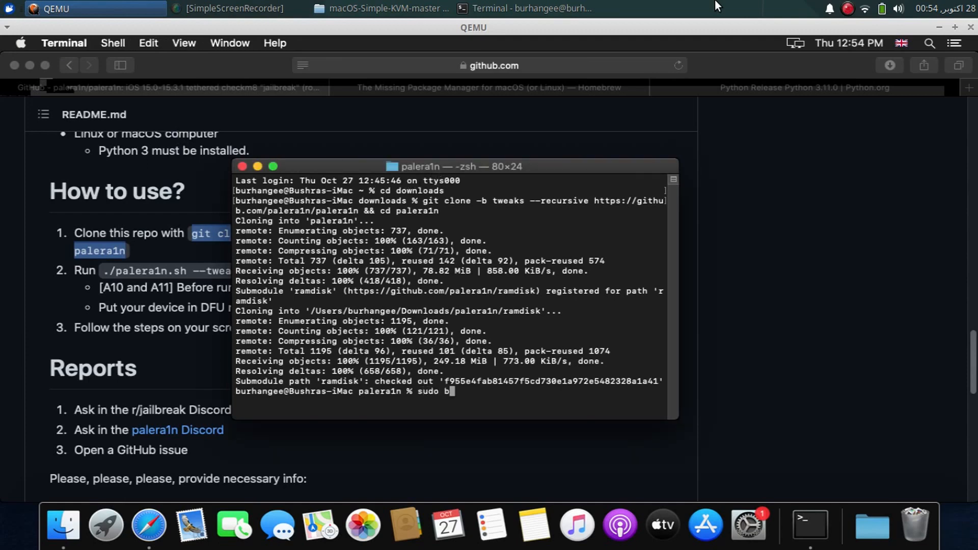
type("ash ./pa")
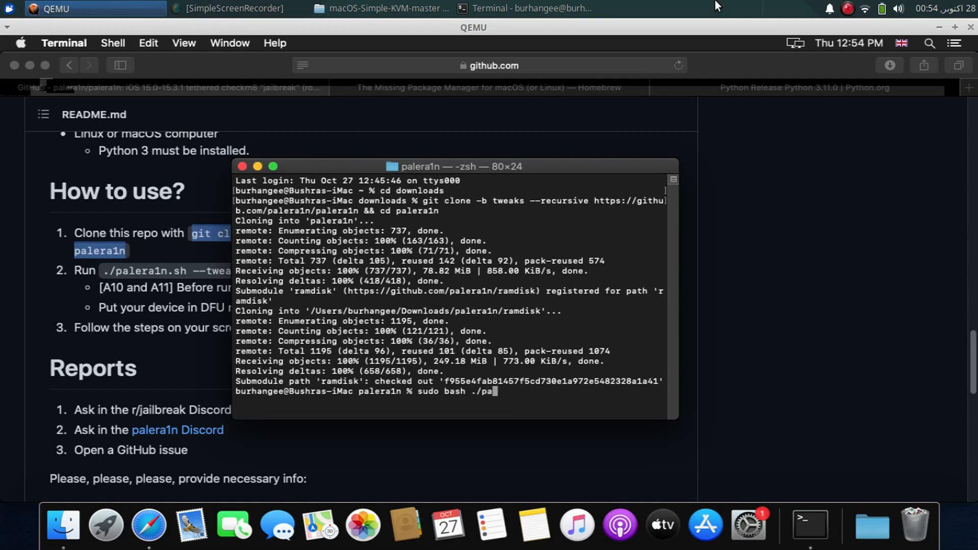
type("lera1n.sh")
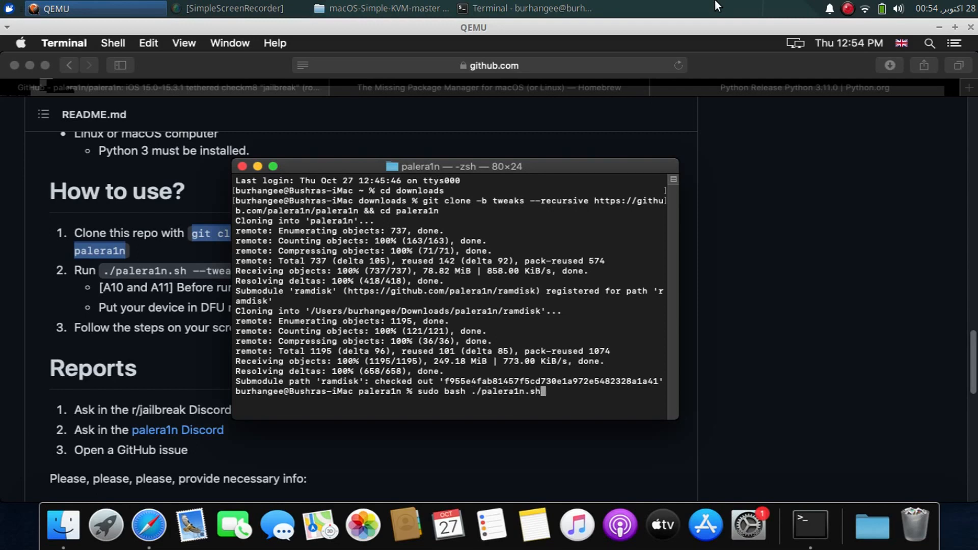
type("--t")
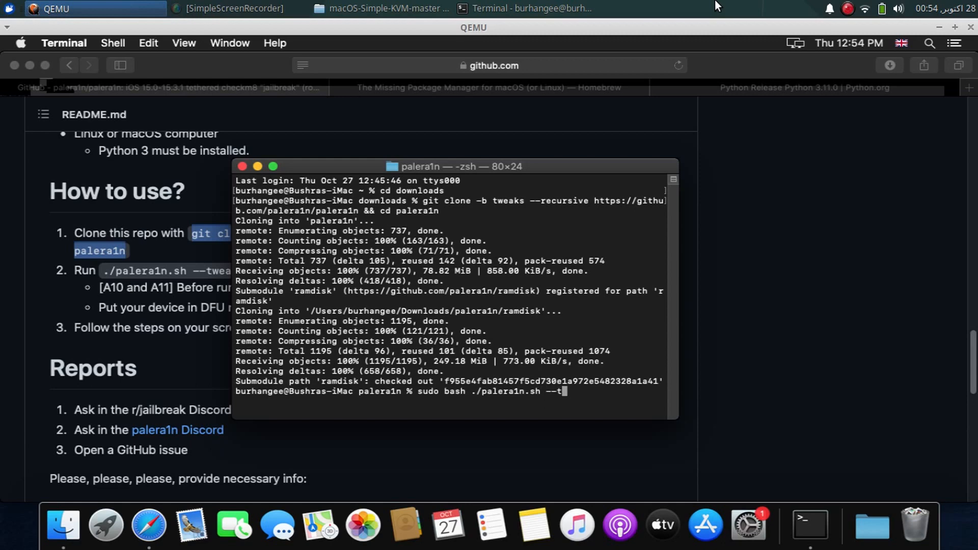
type("weaks")
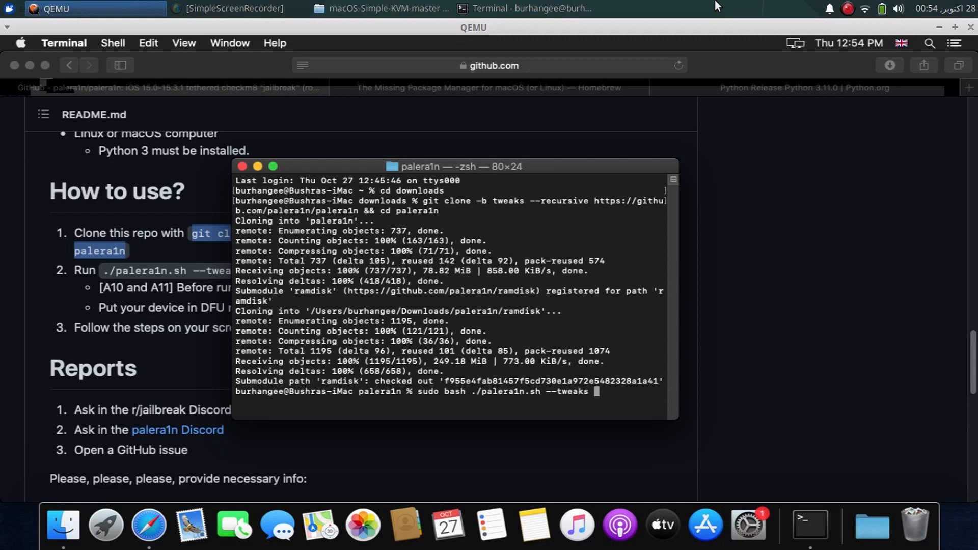
type("15.3.")
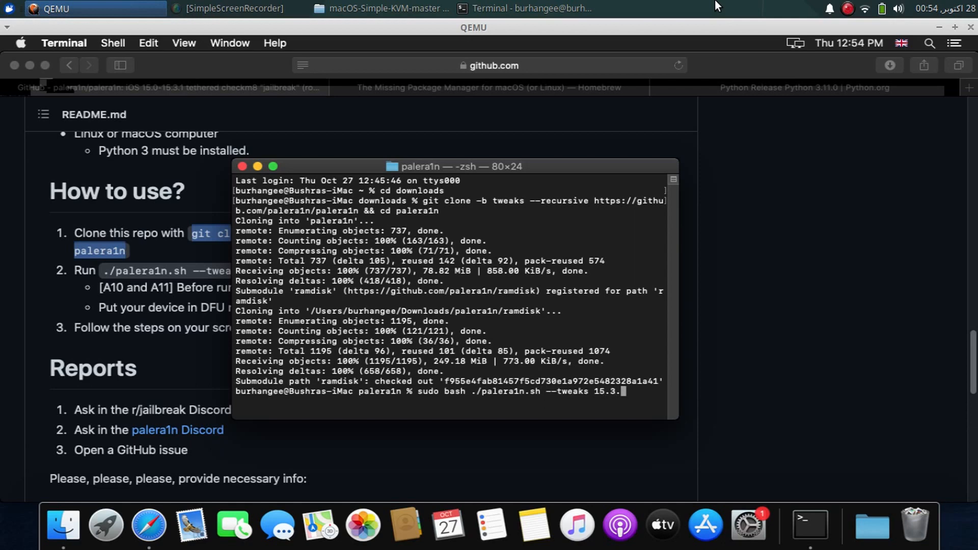
type("1")
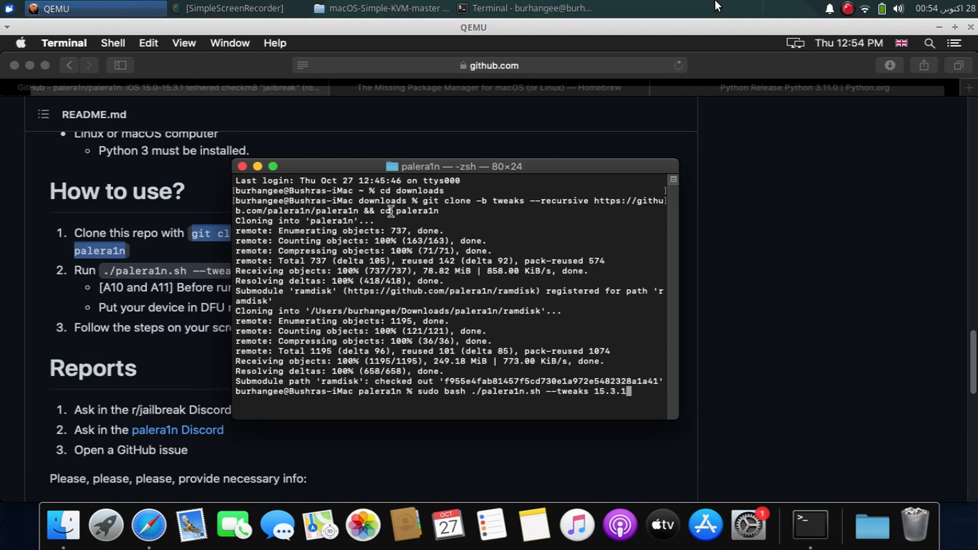
key("Return")
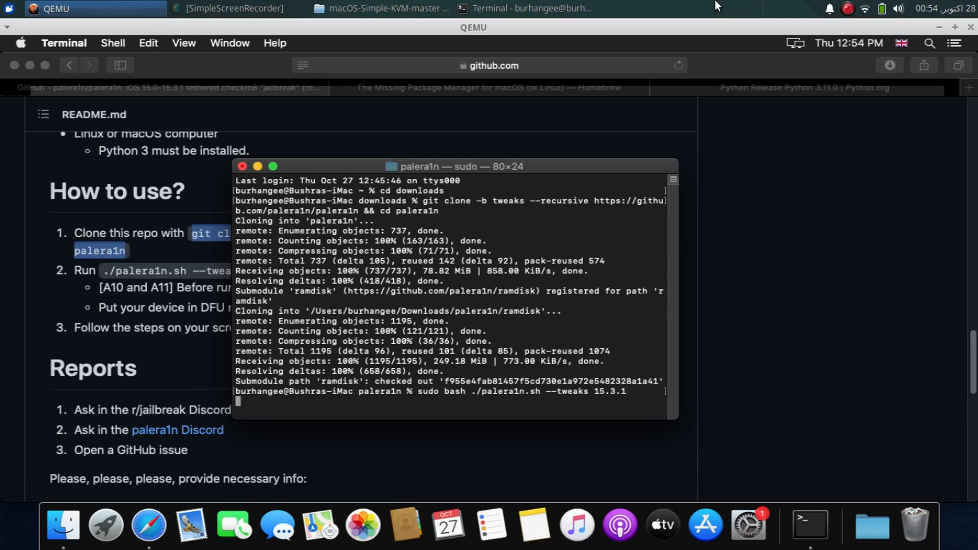
key("Return")
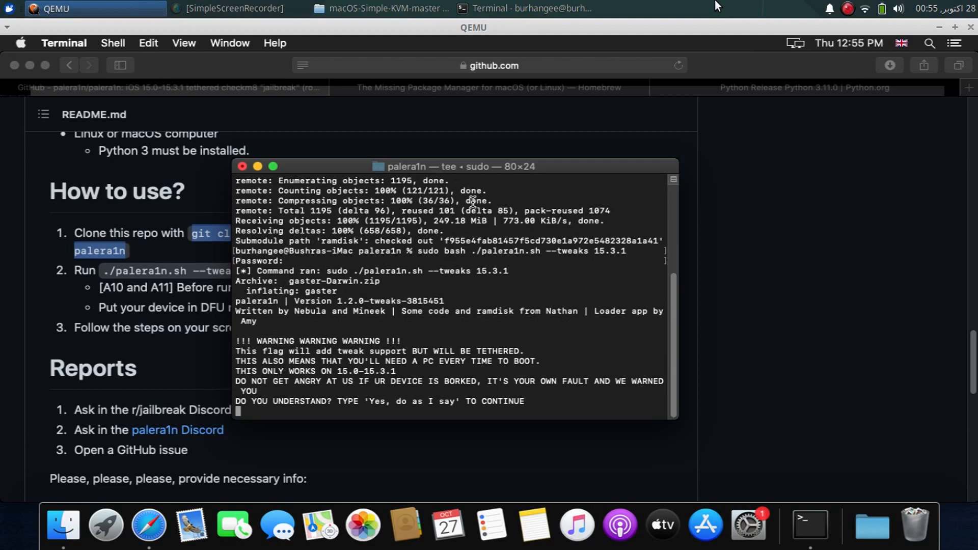
mouse_move(451, 170)
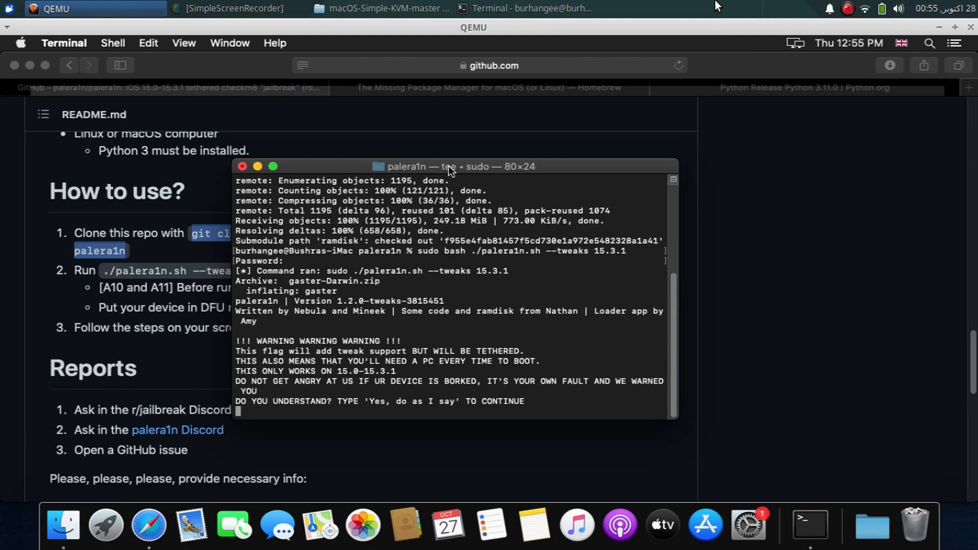
- Confirm the warnings with 'Yes, do as I say' and then 'Yes, I am sure'
type("Yes,")
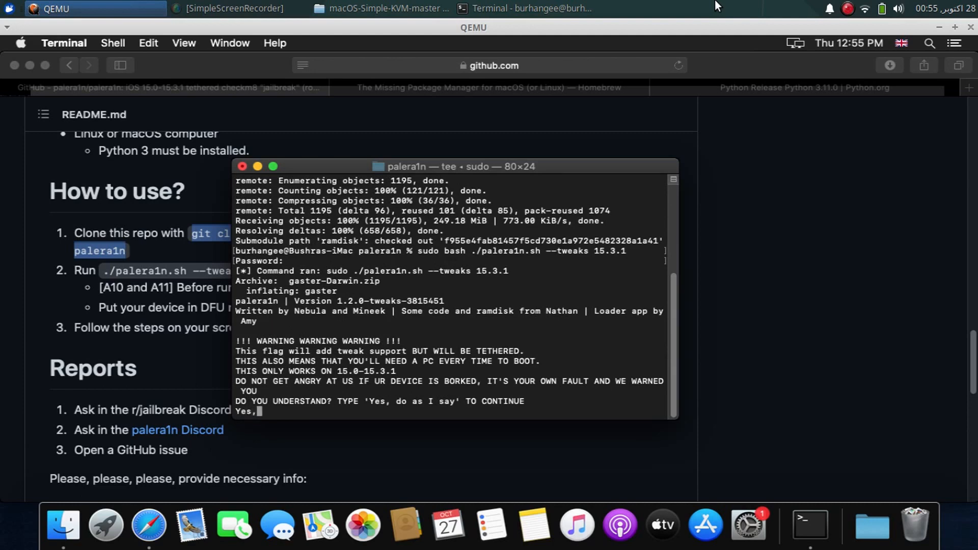
type("do")
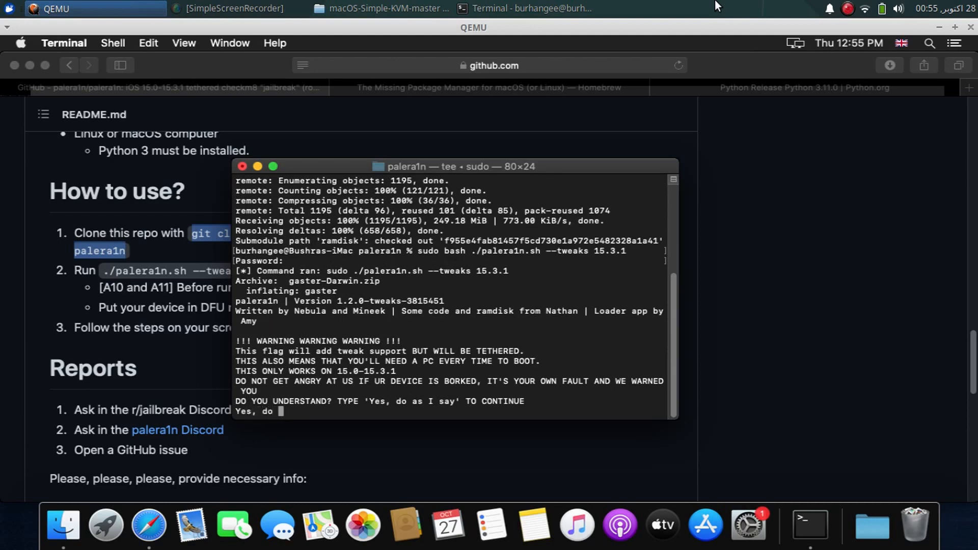
type("as I s")
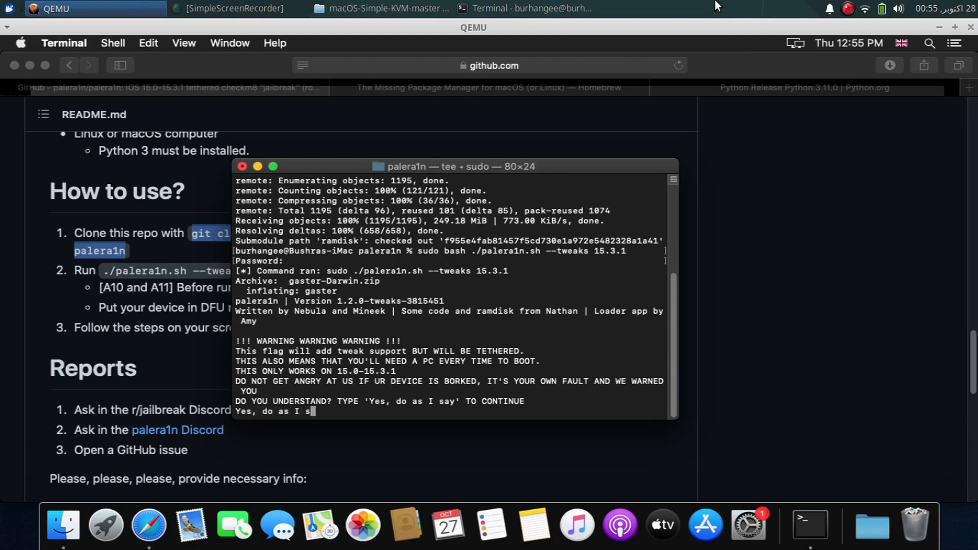
key("Return")
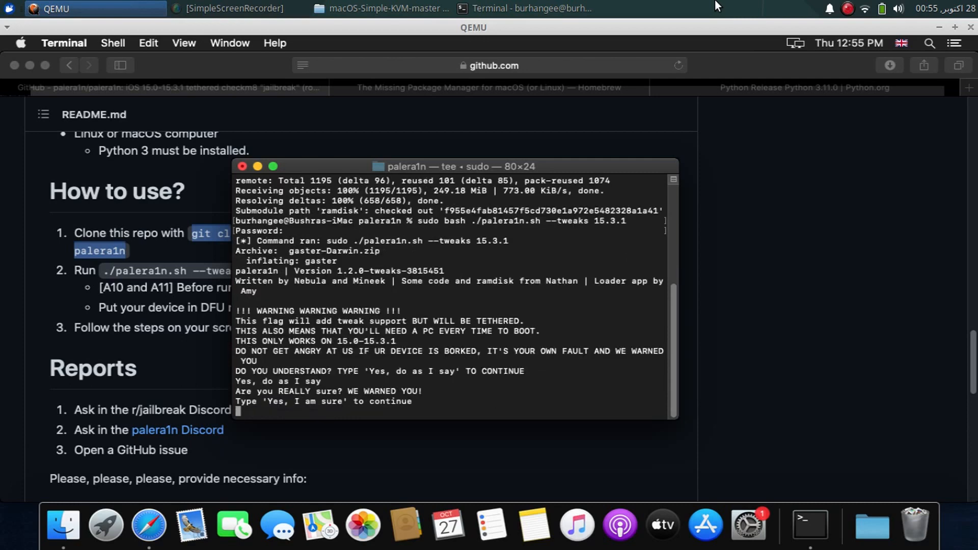
type("Yes, I am sure")
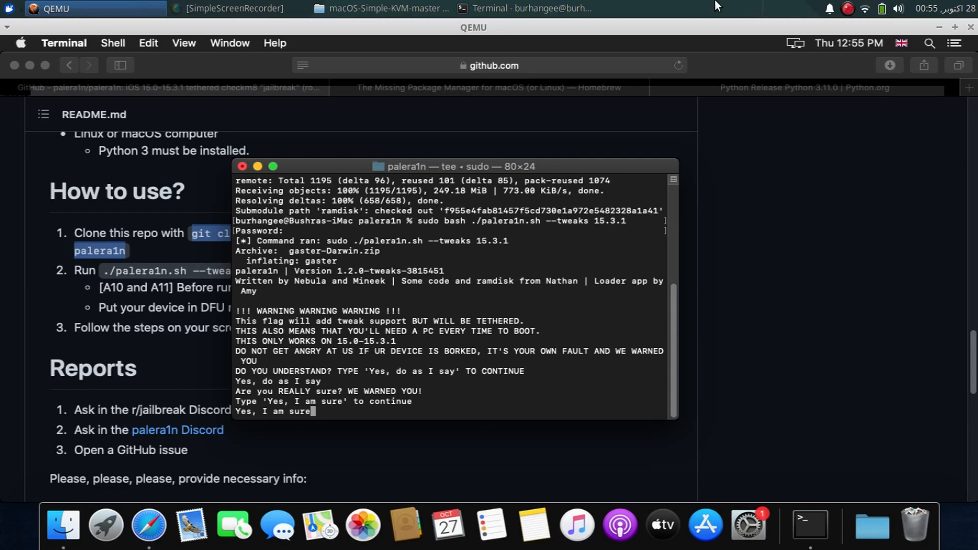
key("Return")
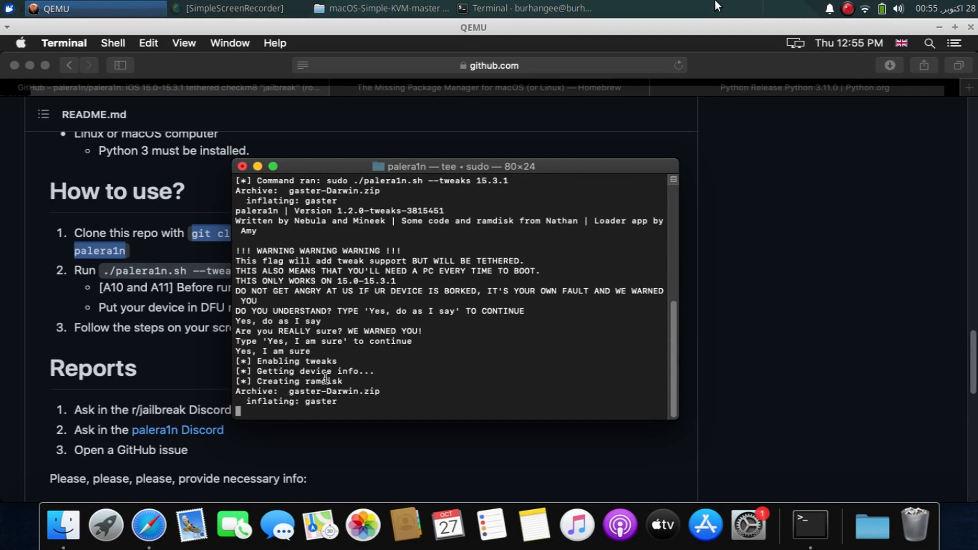
mouse_move(467, 338)
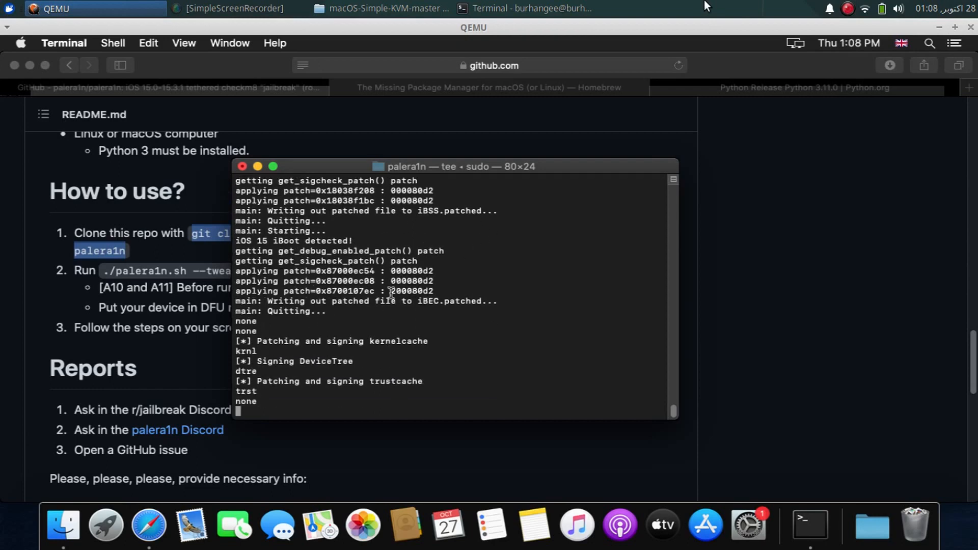
mouse_move(450, 311)
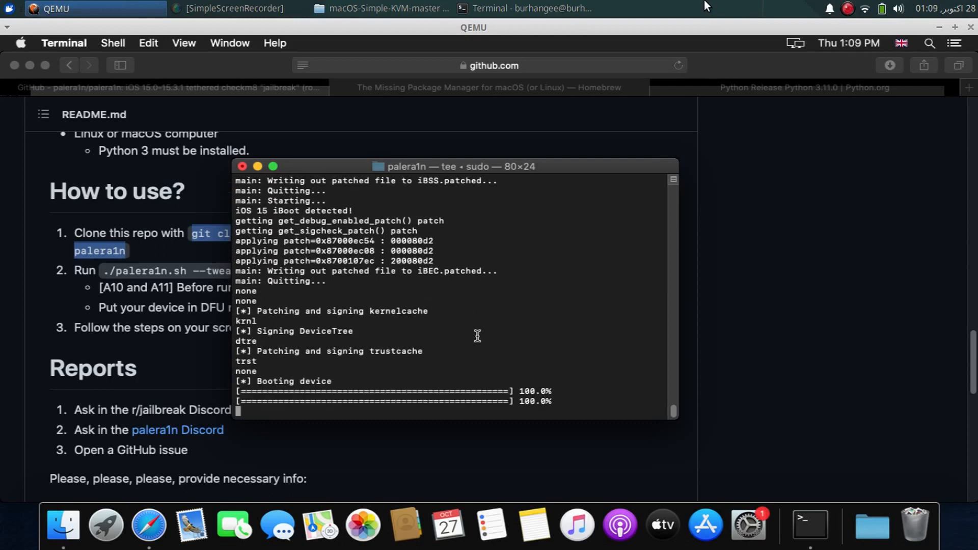
mouse_move(467, 325)
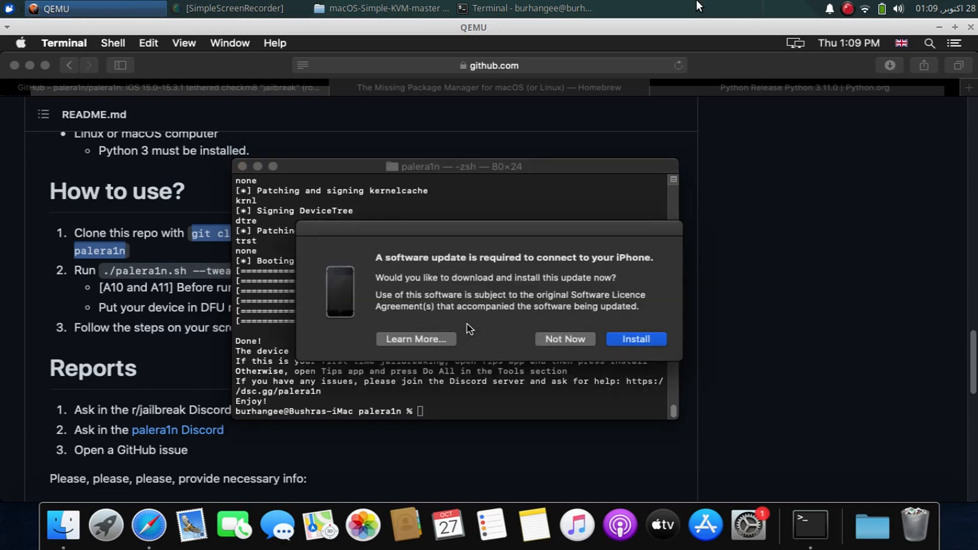
- Choose Not Now on the update prompt and type 'sudo bash ./palera1n.sh --restorerootfs'
left_click(564, 338)
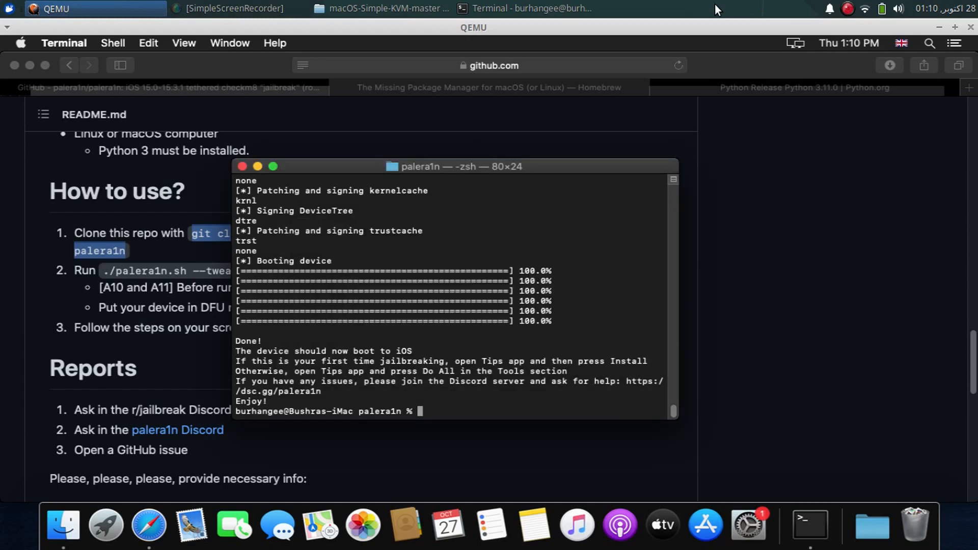
type("sudo bash")
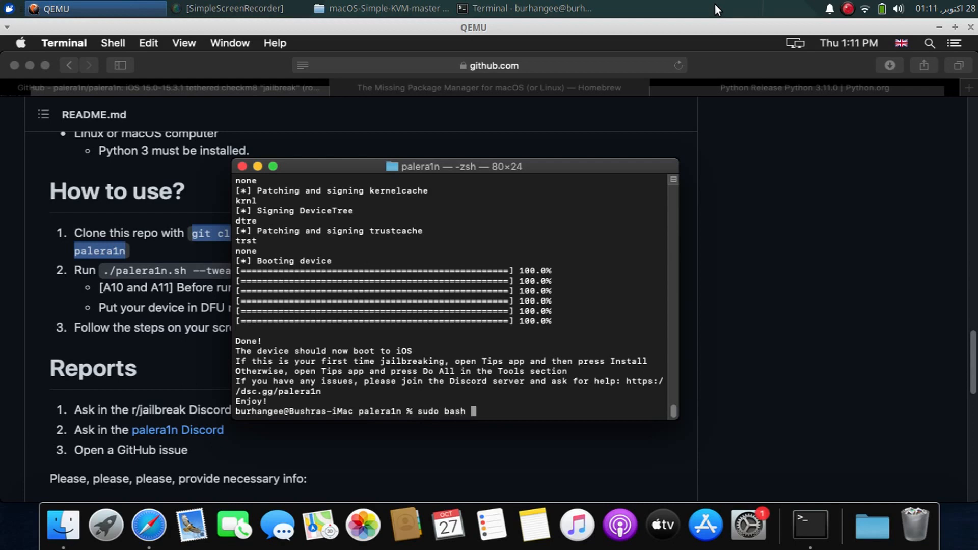
type("./palera1n.sh --restorer")
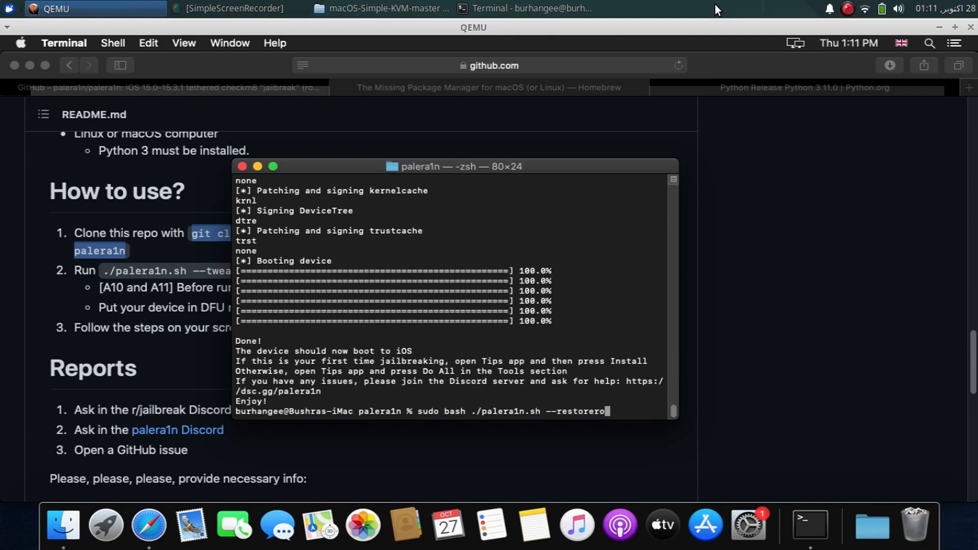
type("otfs")
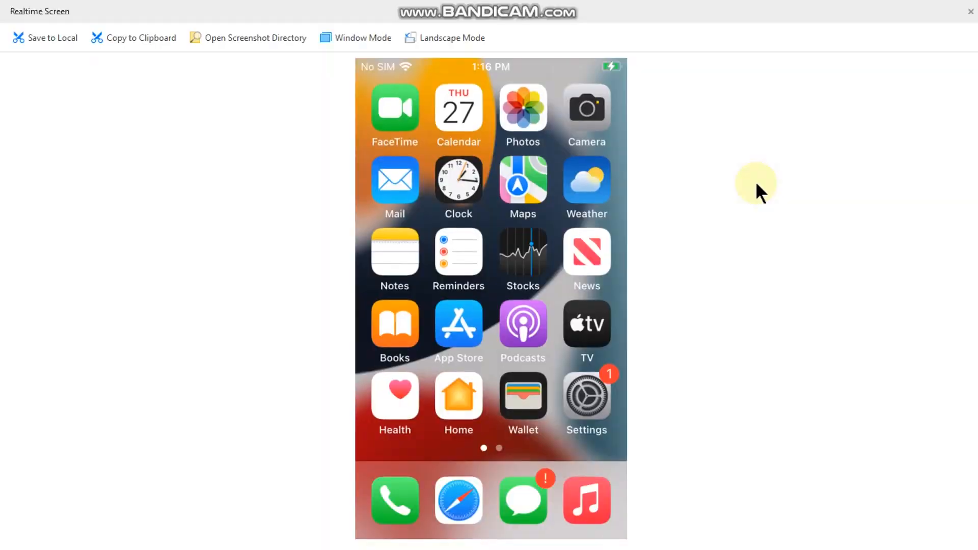
- Launch the Pogo loader app and start installing the jailbreak bootstrap
left_click(585, 395)
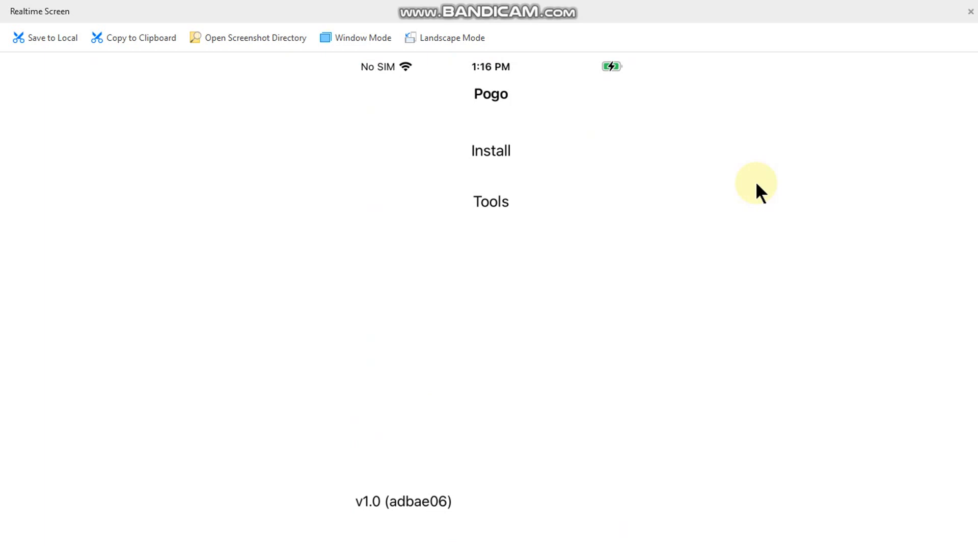
mouse_move(822, 312)
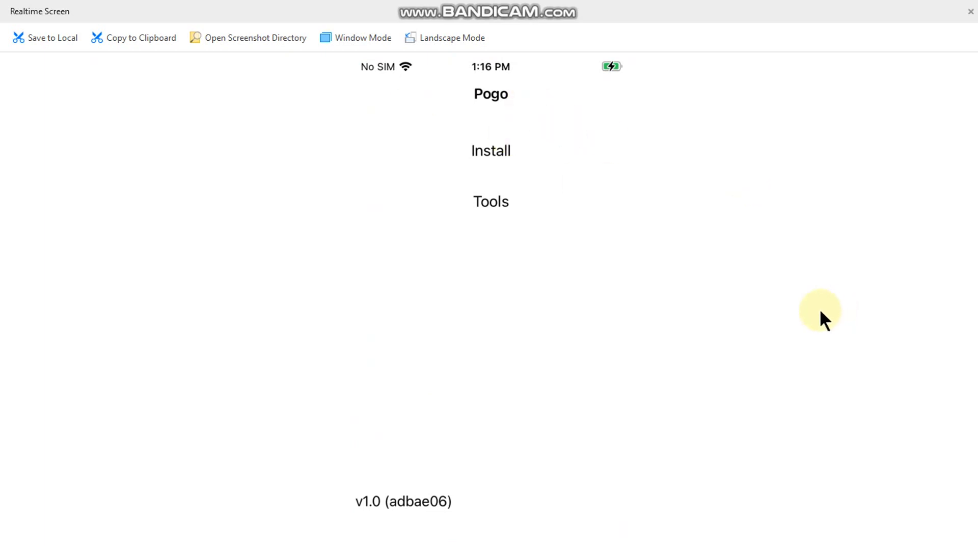
left_click(491, 150)
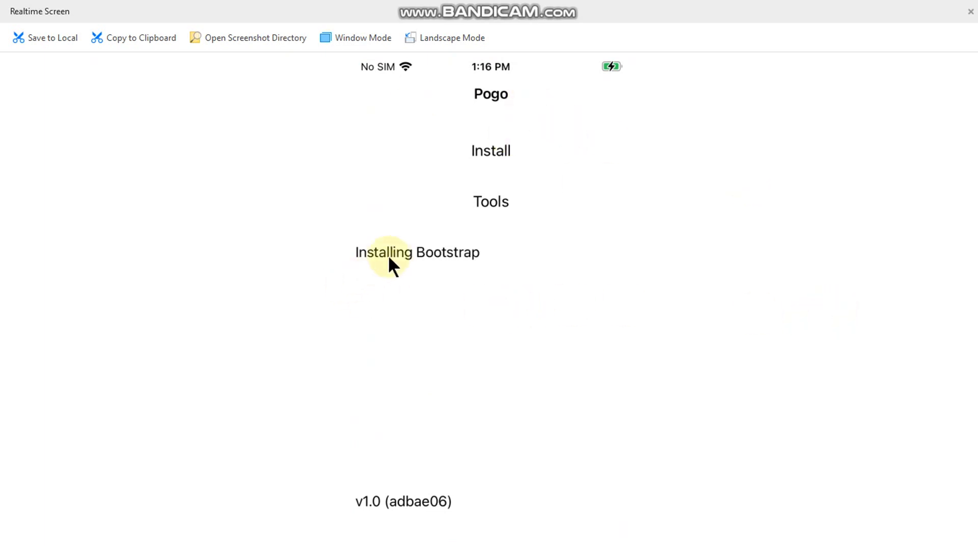
mouse_move(706, 252)
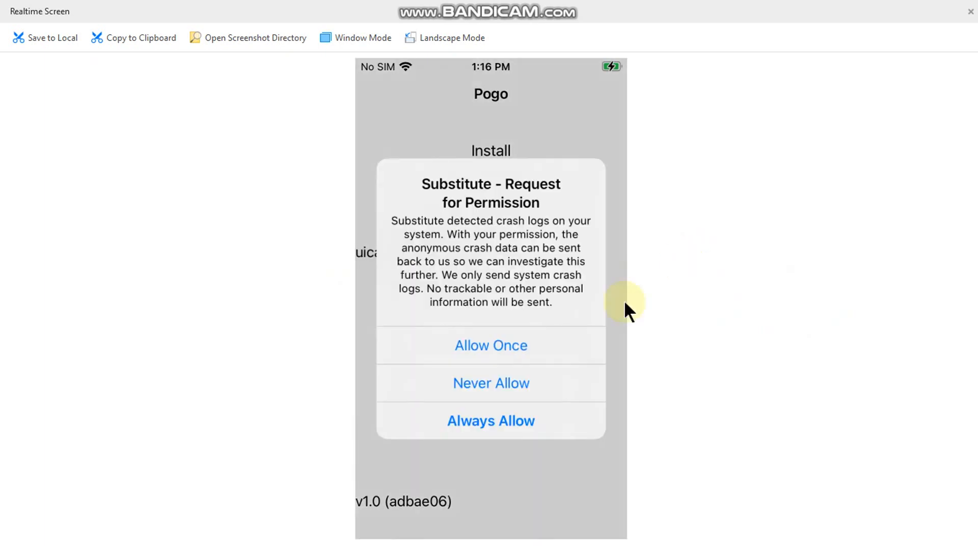
mouse_move(627, 391)
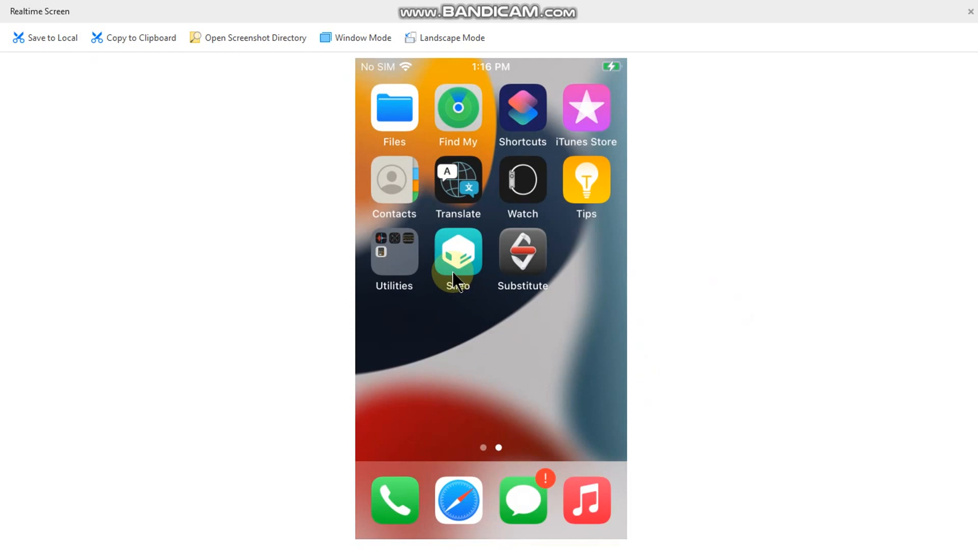
- Launch Sileo, view the repository sources, and confirm the queued Sileo update
left_click(457, 256)
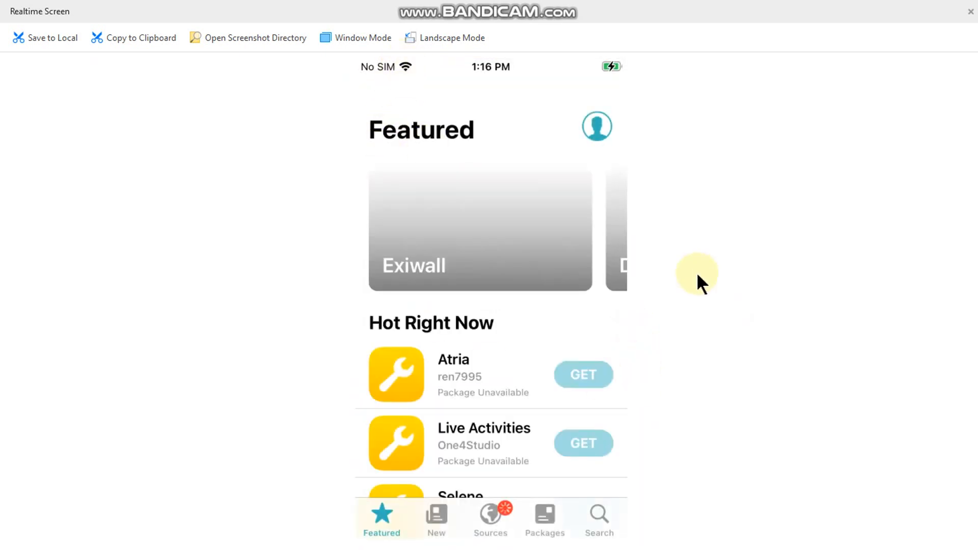
scroll("down", 3)
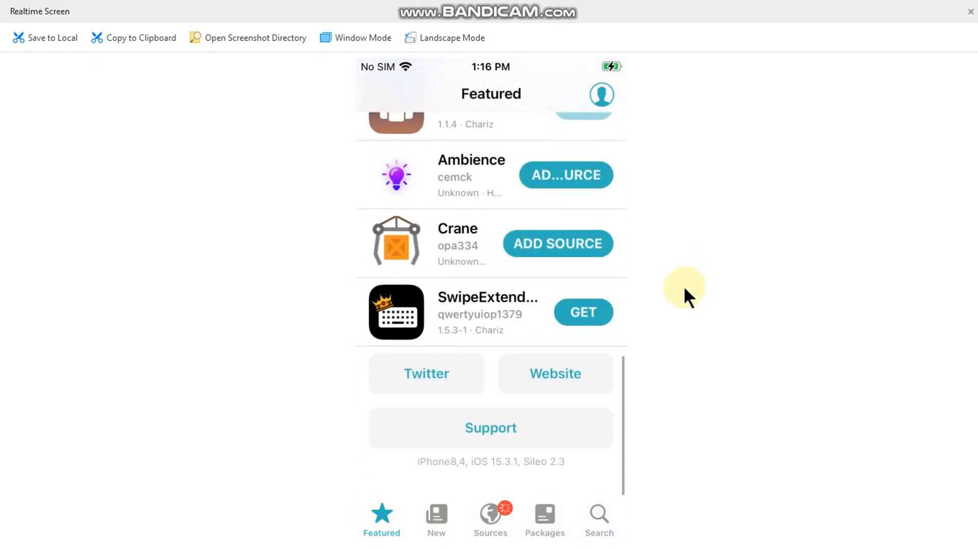
scroll("down", 3)
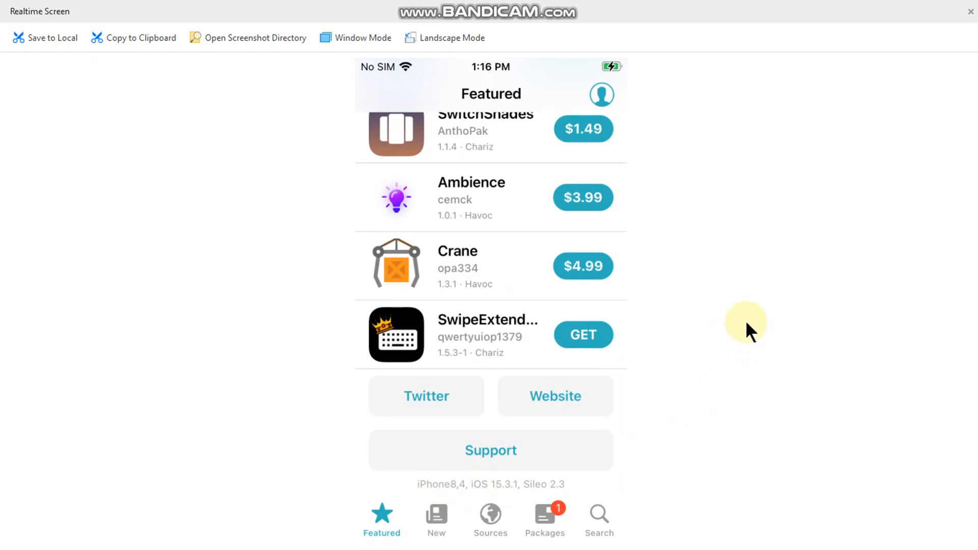
left_click(490, 518)
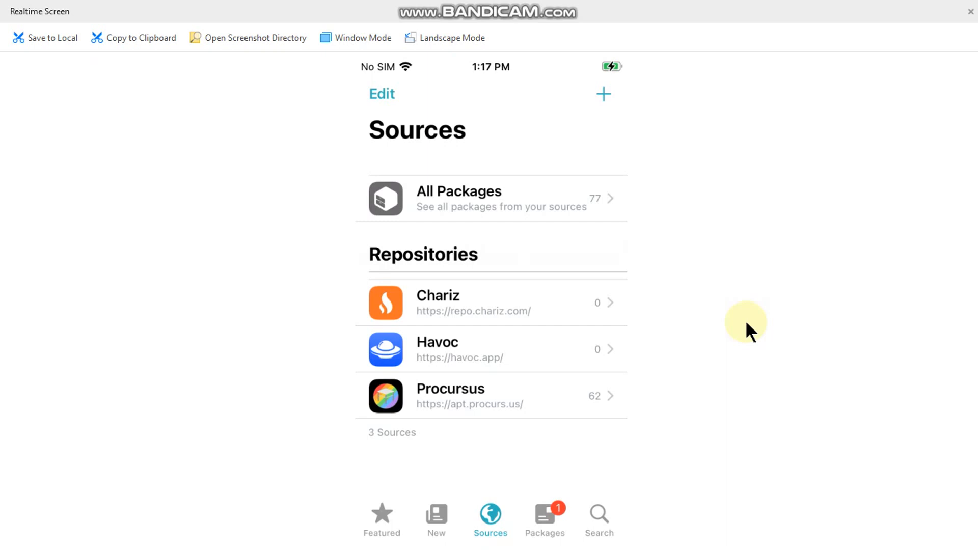
left_click(544, 517)
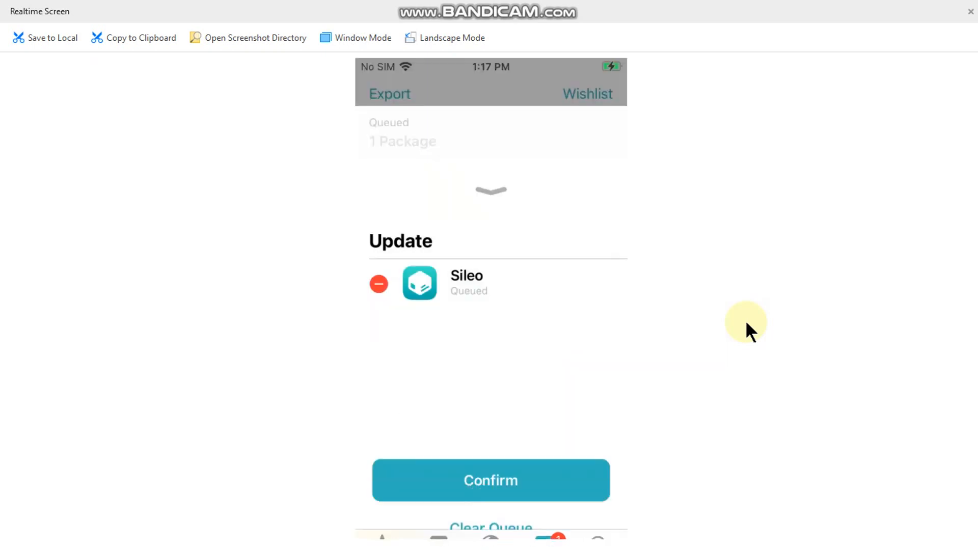
left_click(489, 481)
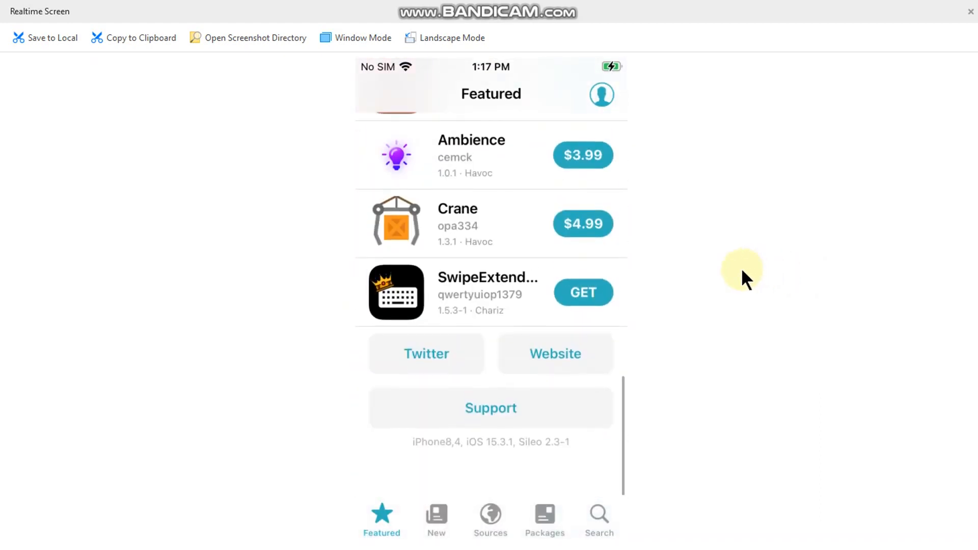
- Browse the New, Sources and Featured tabs to check the Chariz, Havoc and Procursus repositories
left_click(436, 520)
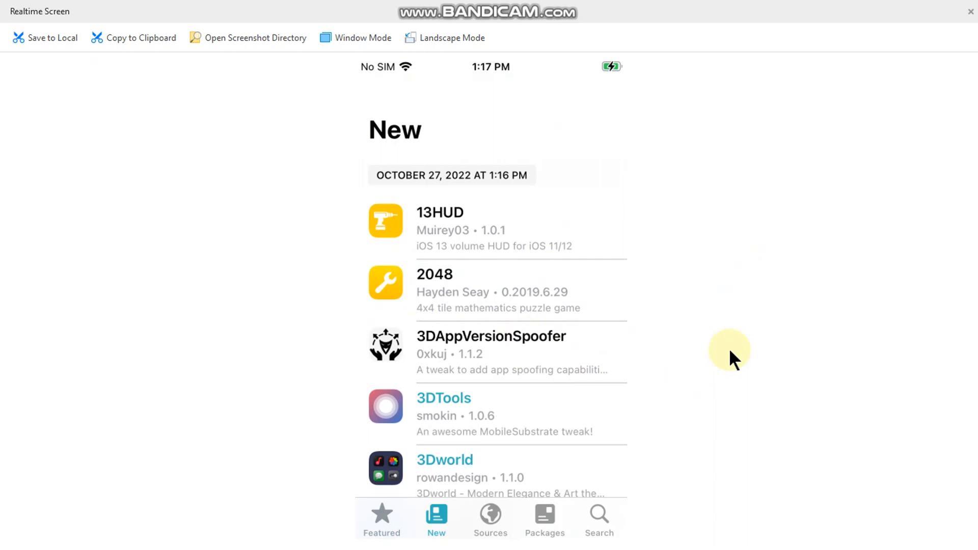
left_click(490, 519)
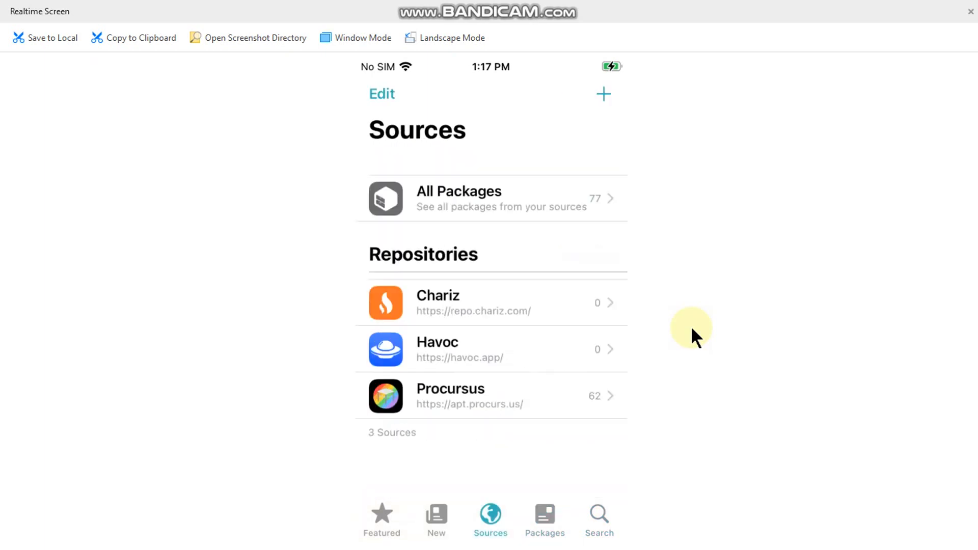
left_click(381, 518)
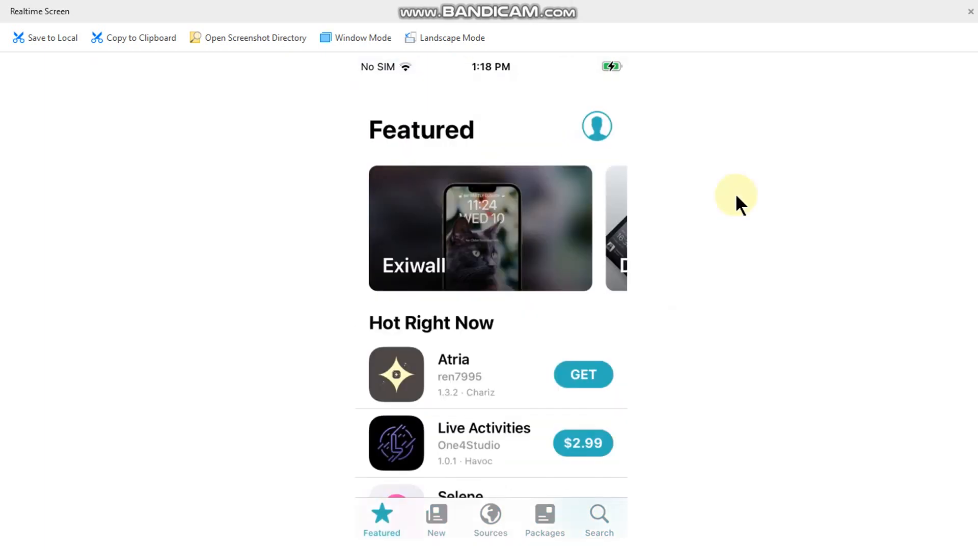
scroll("down", 3)
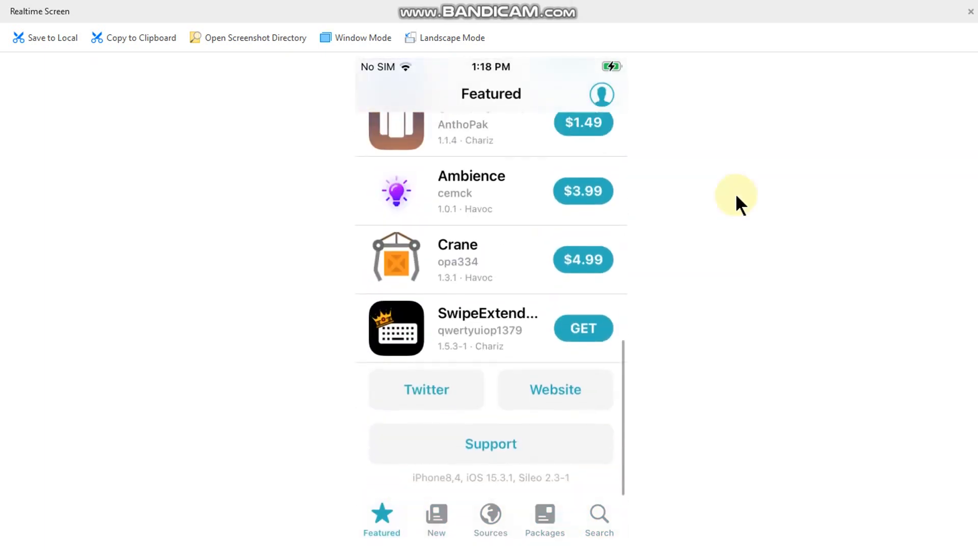
scroll("up", 3)
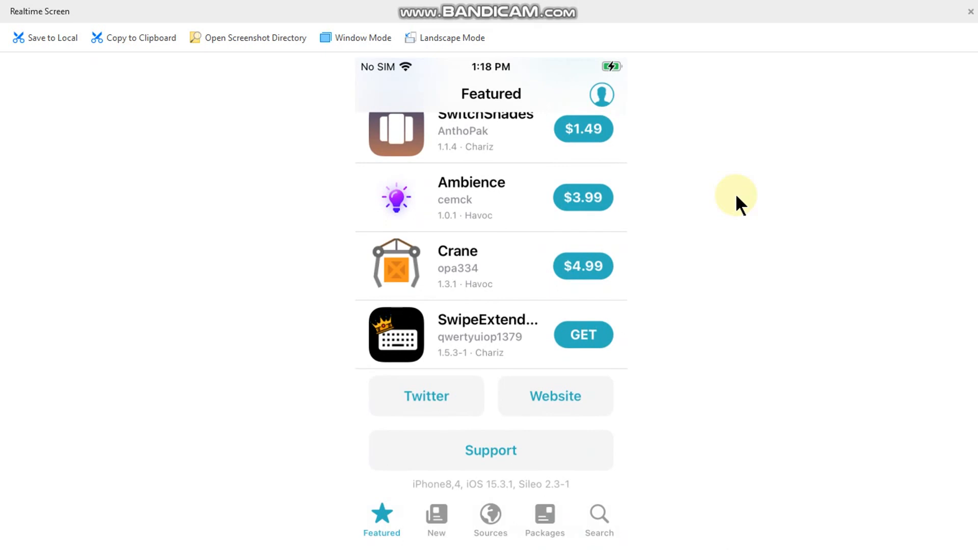